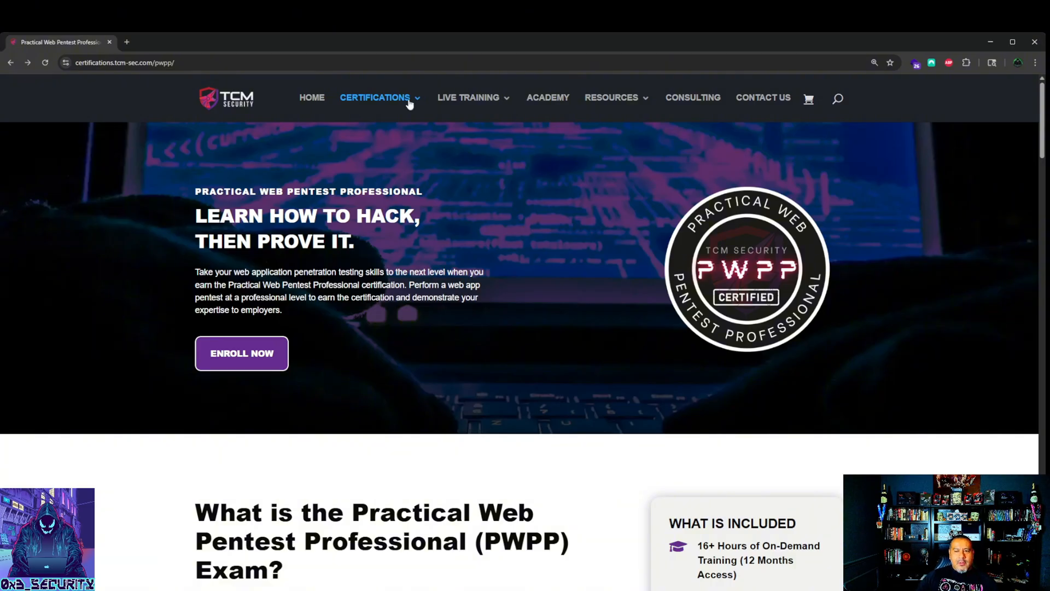
{"action": "mouse_move", "coordinate": [891, 109]}
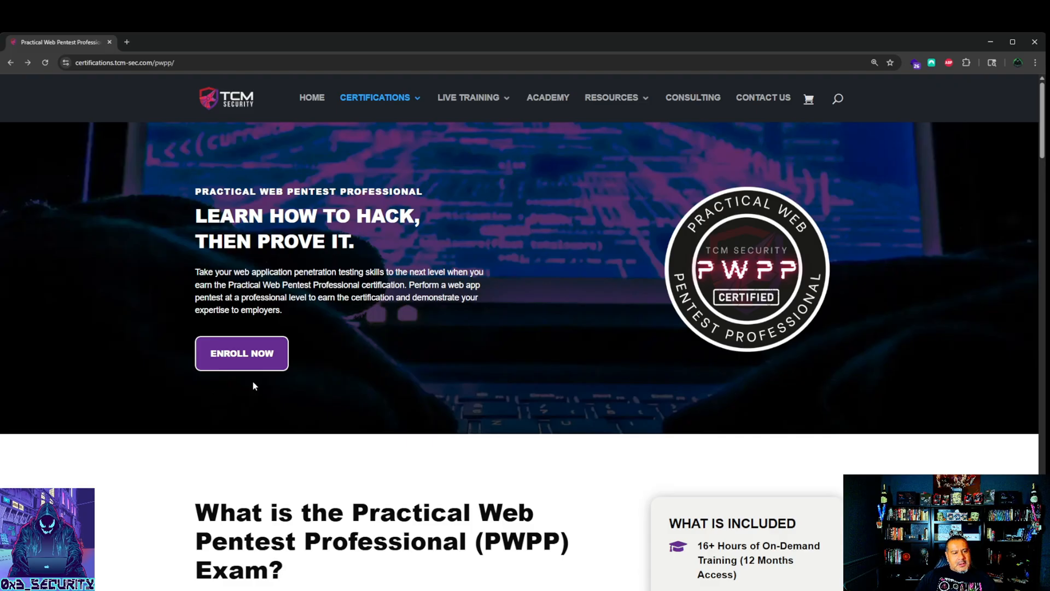
{"action": "mouse_move", "coordinate": [306, 209]}
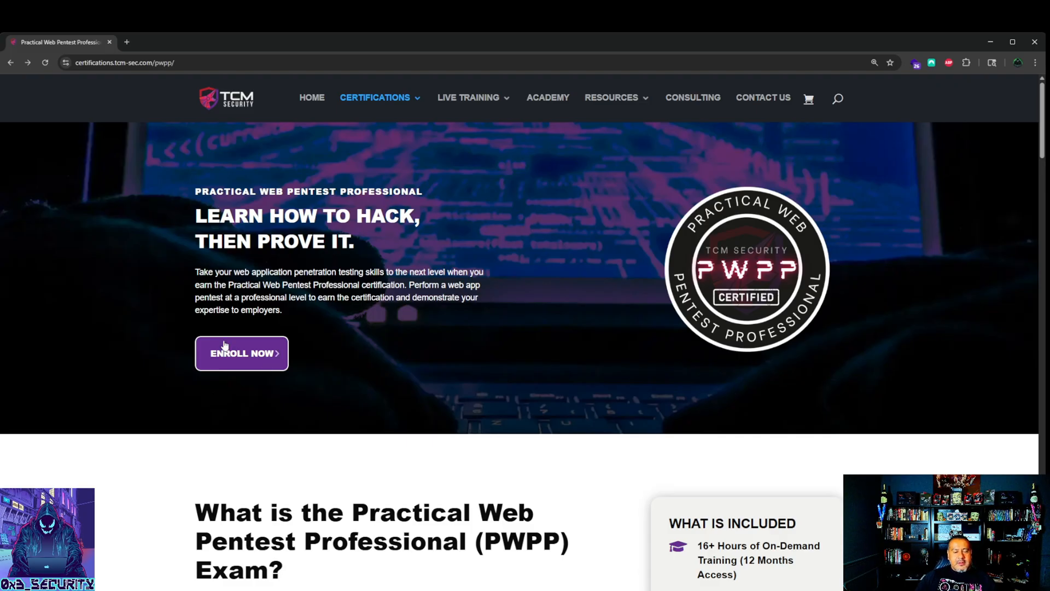
{"action": "mouse_move", "coordinate": [195, 381]}
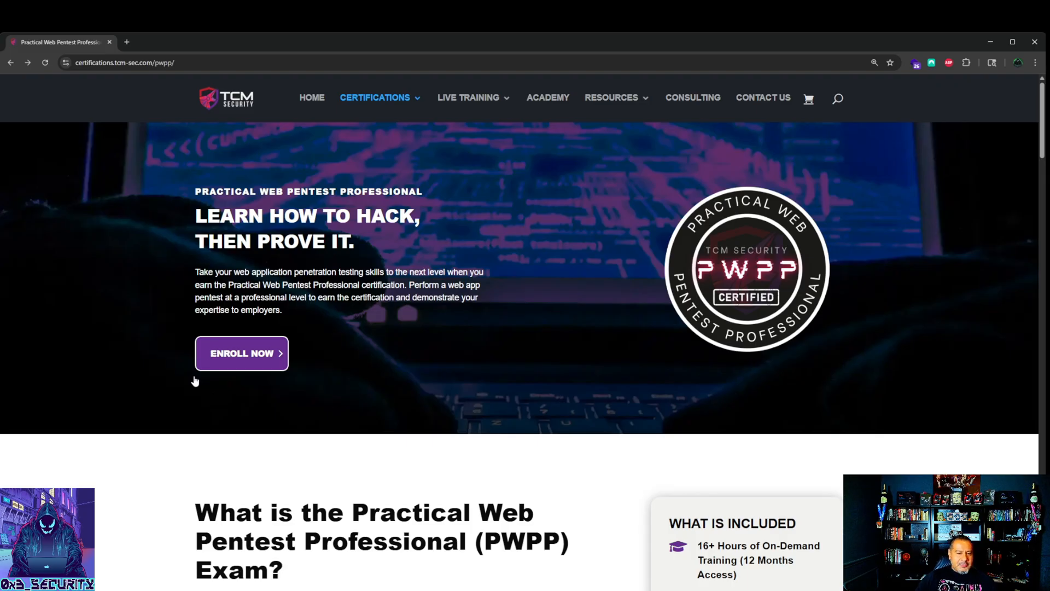
{"action": "mouse_move", "coordinate": [215, 385]}
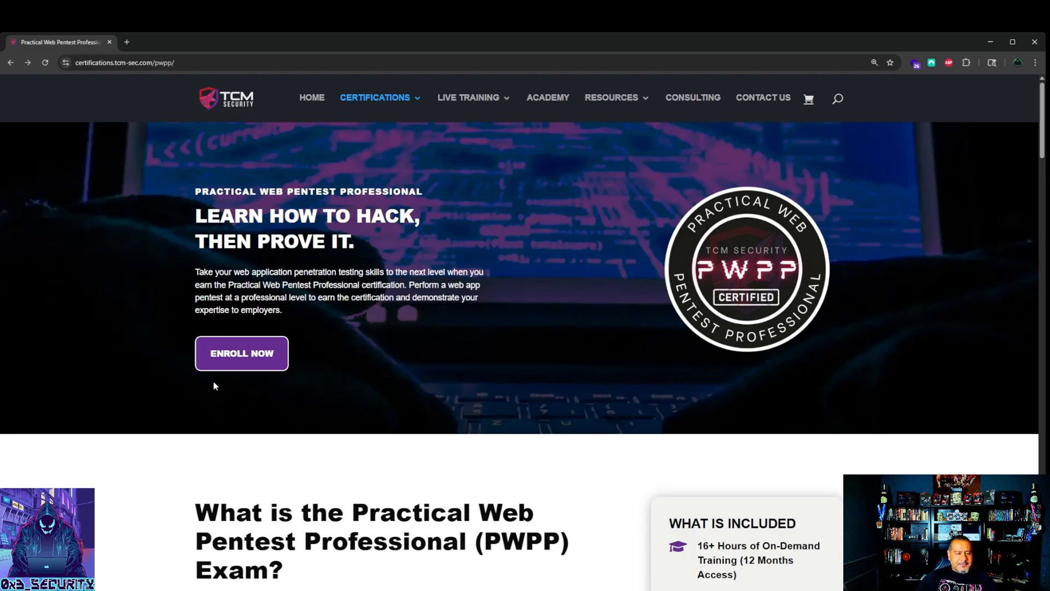
Scroll the PWPP page down to the 'What is the PWPP Exam?' description and How to Pass requirements
{"action": "scroll", "scroll_direction": "down", "scroll_amount": 3}
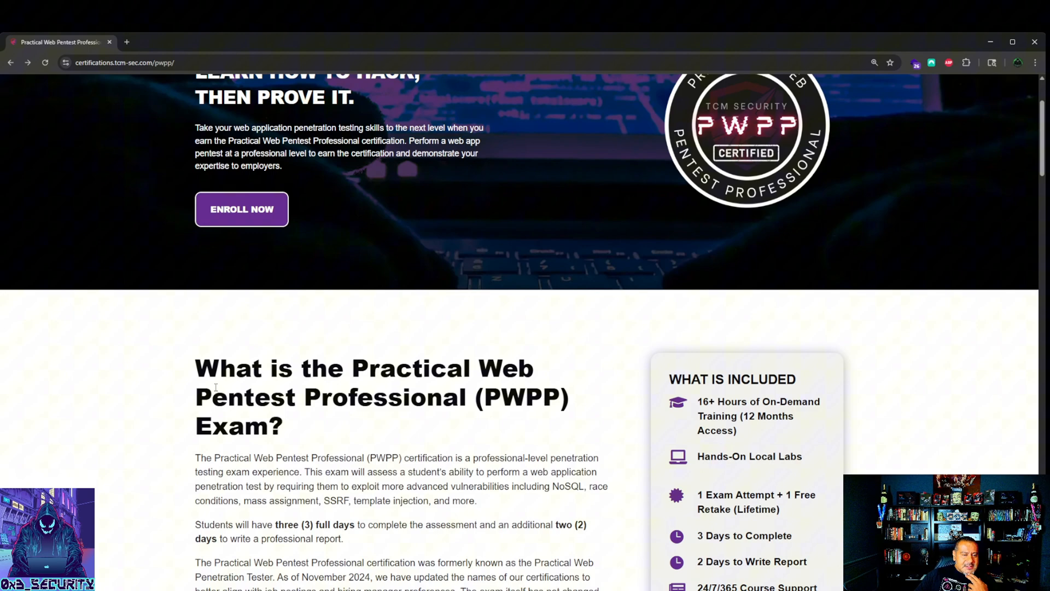
{"action": "scroll", "scroll_direction": "down", "scroll_amount": 3}
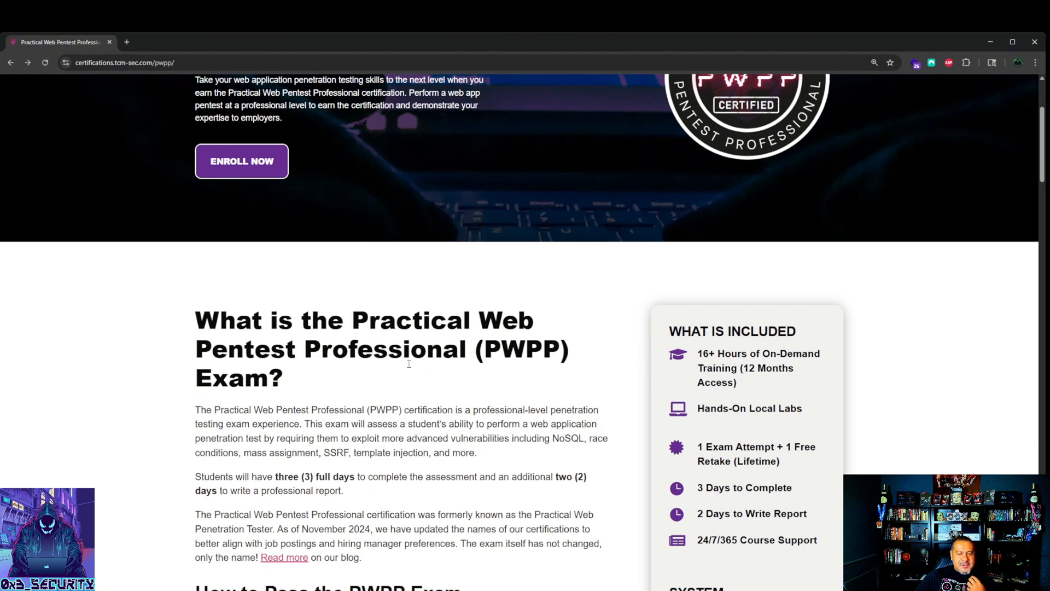
{"action": "scroll", "scroll_direction": "down", "scroll_amount": 3}
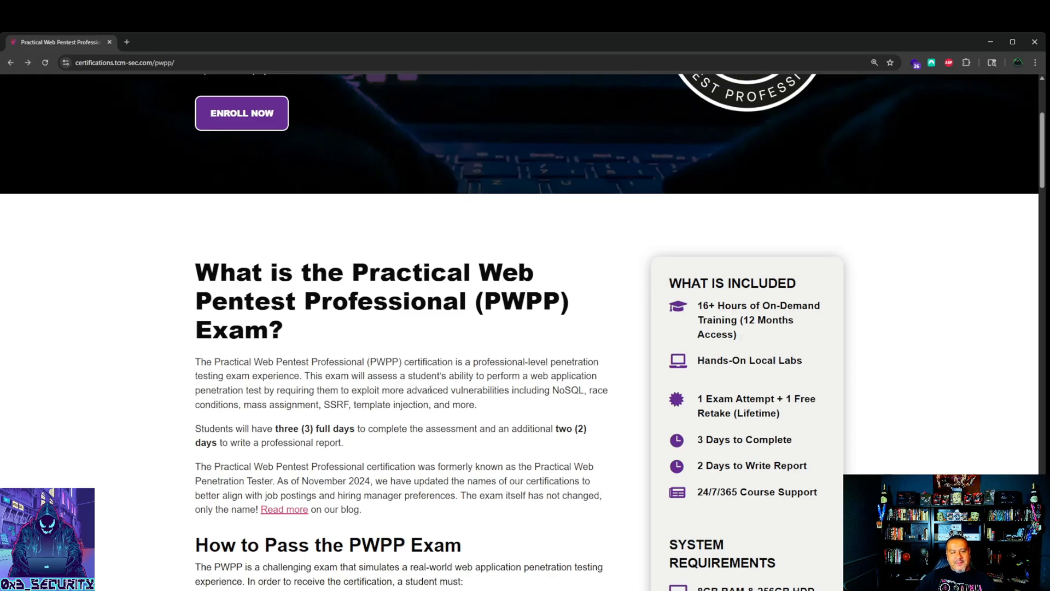
{"action": "mouse_move", "coordinate": [515, 400]}
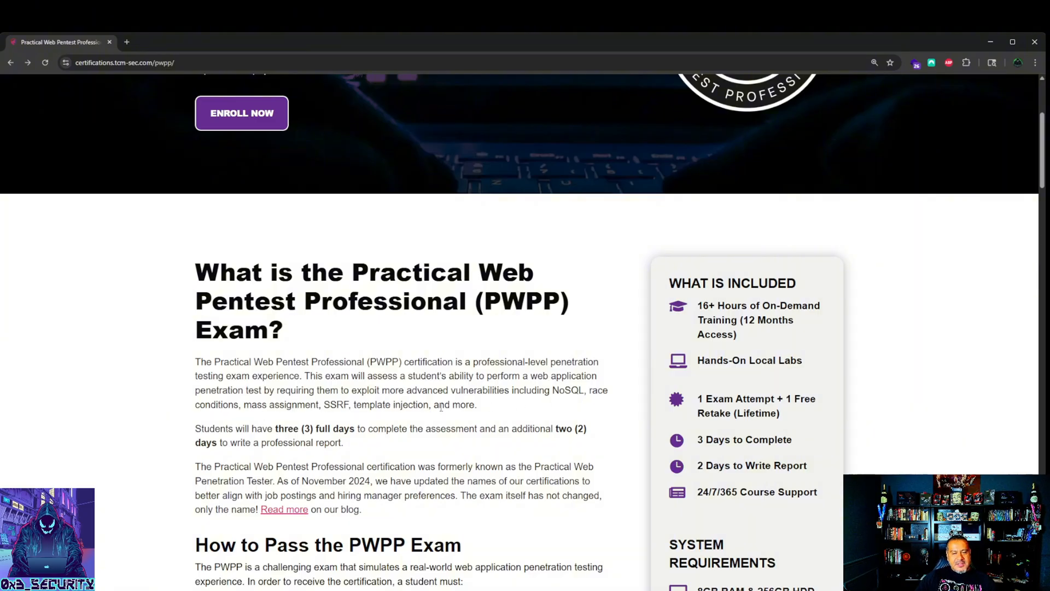
{"action": "scroll", "scroll_direction": "down", "scroll_amount": 3}
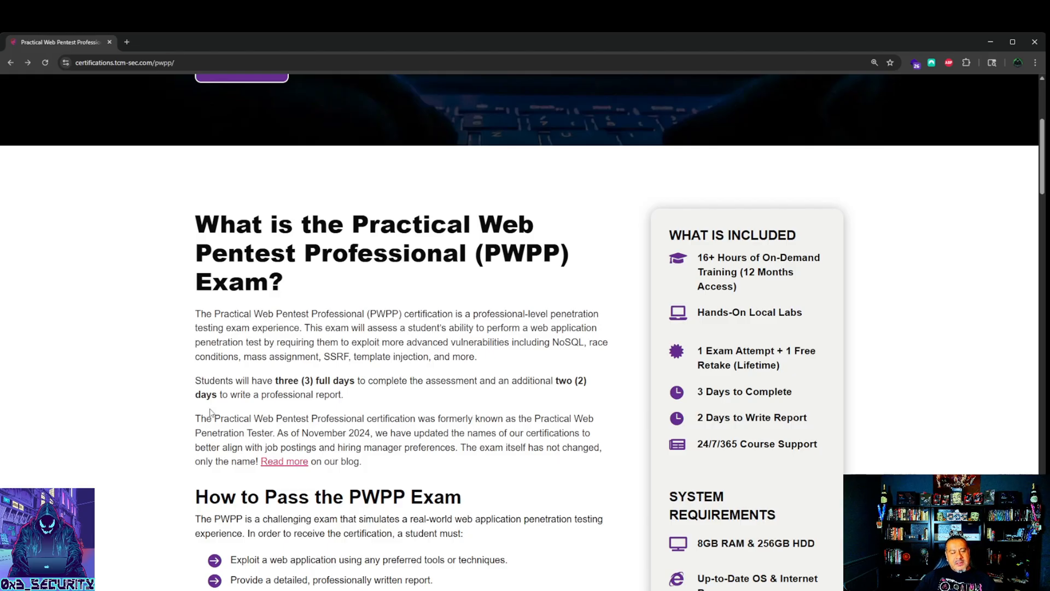
{"action": "mouse_move", "coordinate": [441, 382]}
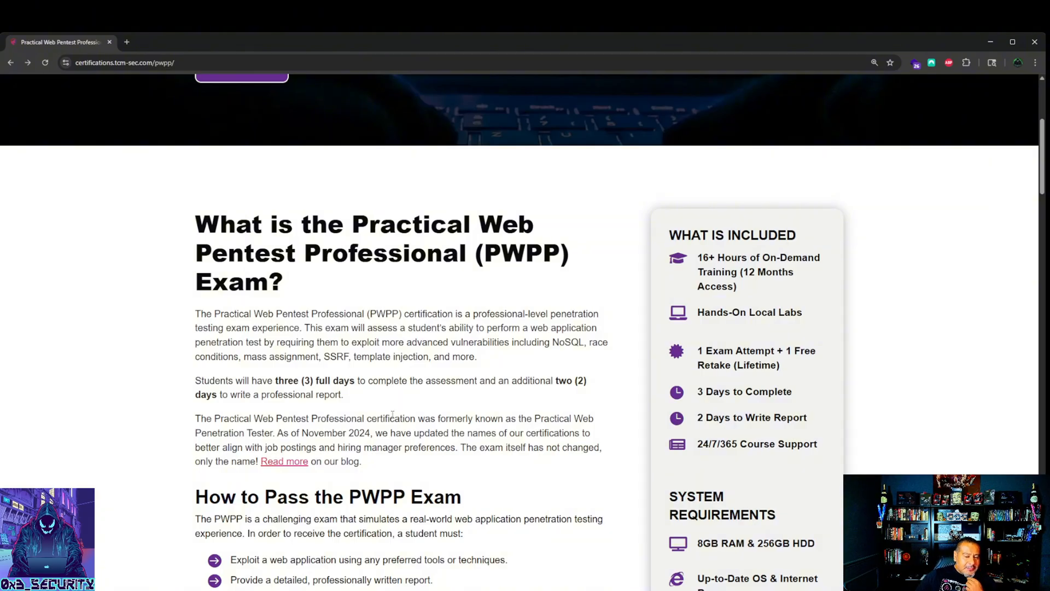
{"action": "scroll", "scroll_direction": "down", "scroll_amount": 3}
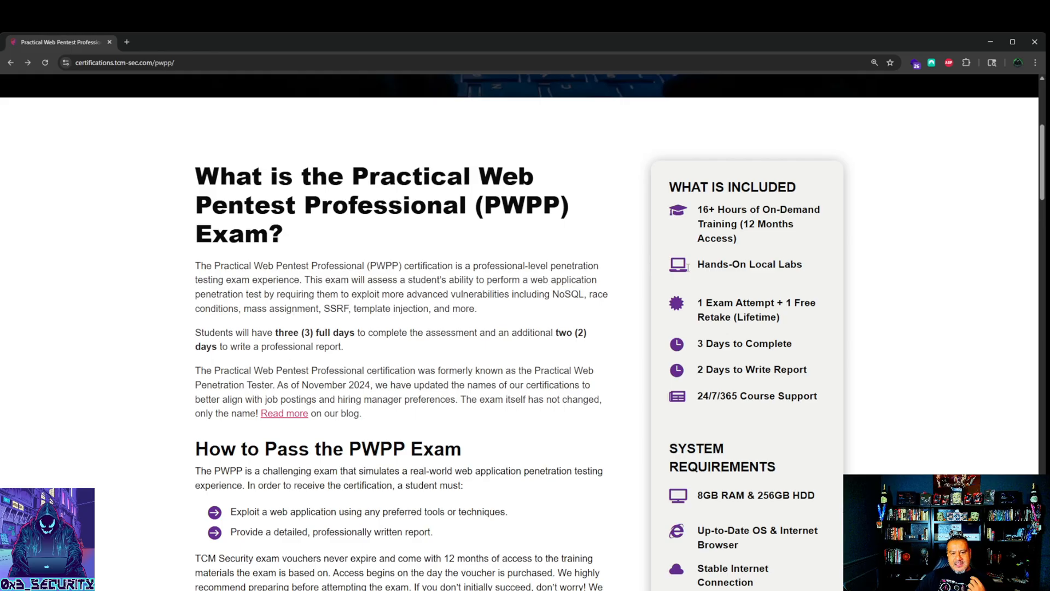
{"action": "mouse_move", "coordinate": [707, 284]}
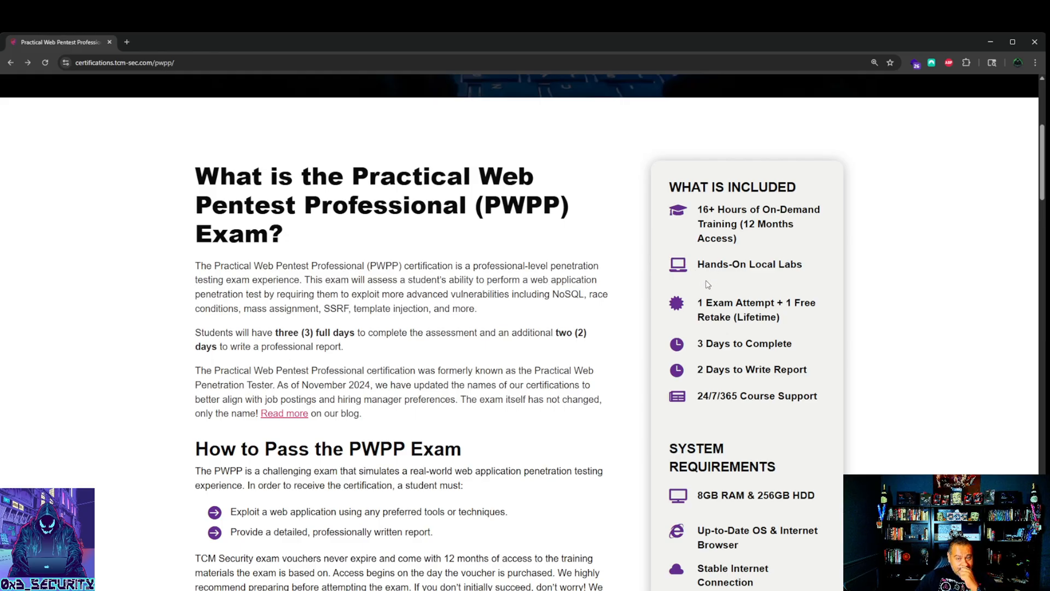
{"action": "mouse_move", "coordinate": [811, 324]}
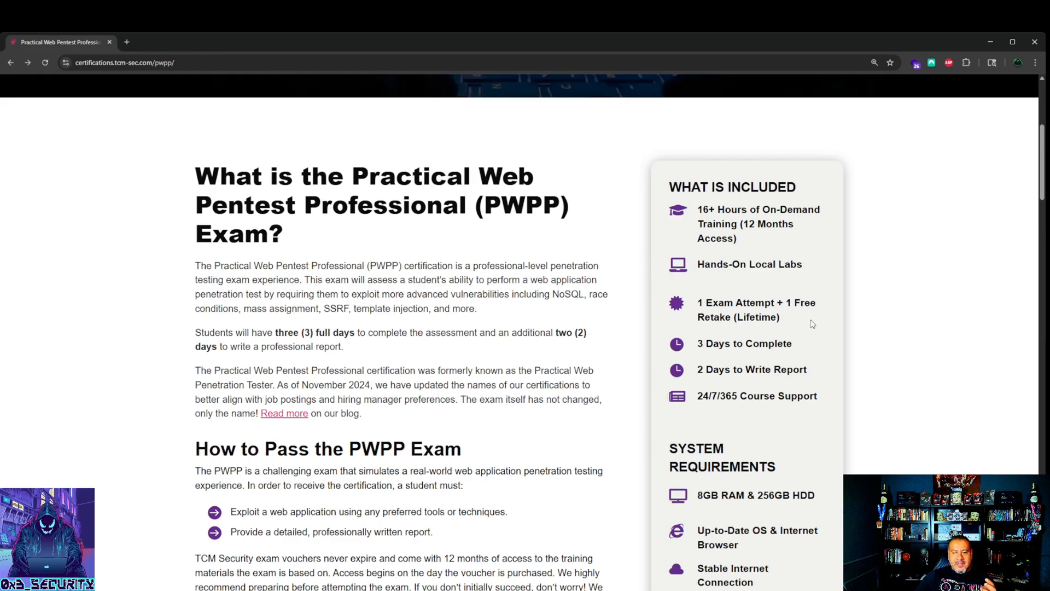
{"action": "mouse_move", "coordinate": [767, 366]}
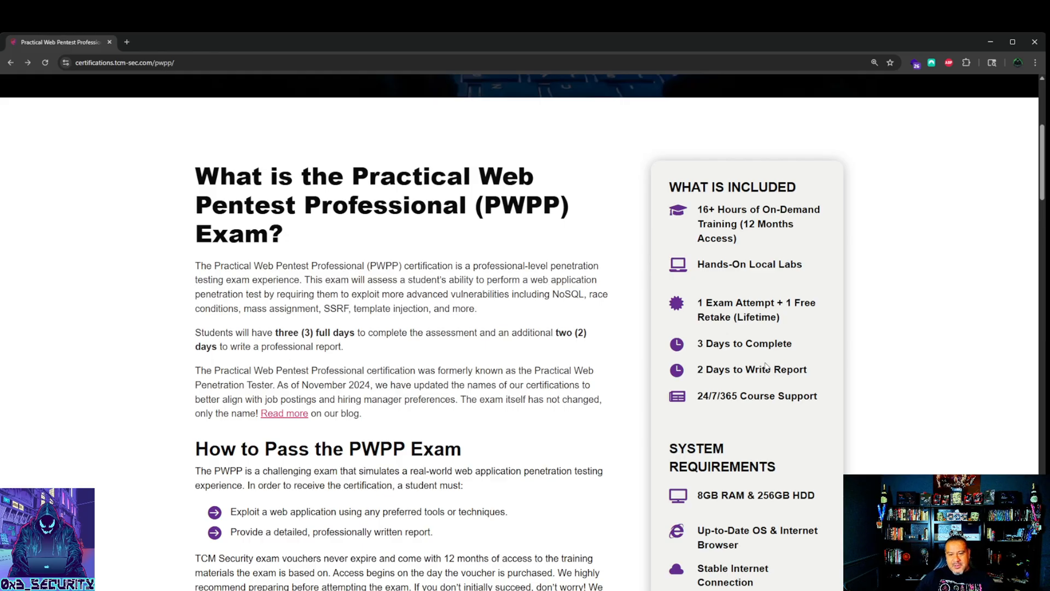
{"action": "mouse_move", "coordinate": [774, 393]}
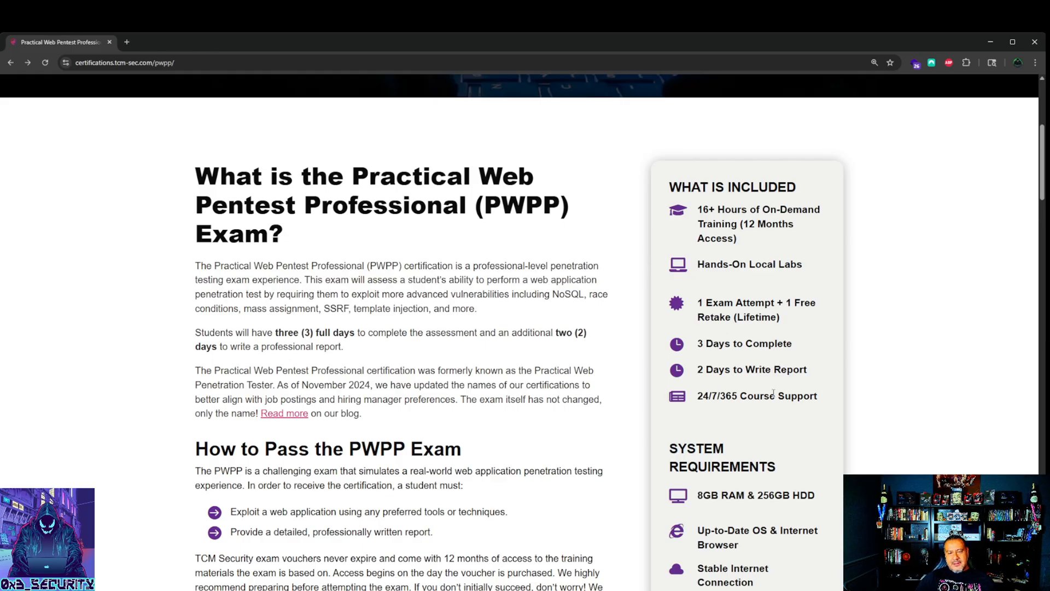
Scroll down to the exam format, system requirements and $499 price box
{"action": "scroll", "scroll_direction": "down", "scroll_amount": 3}
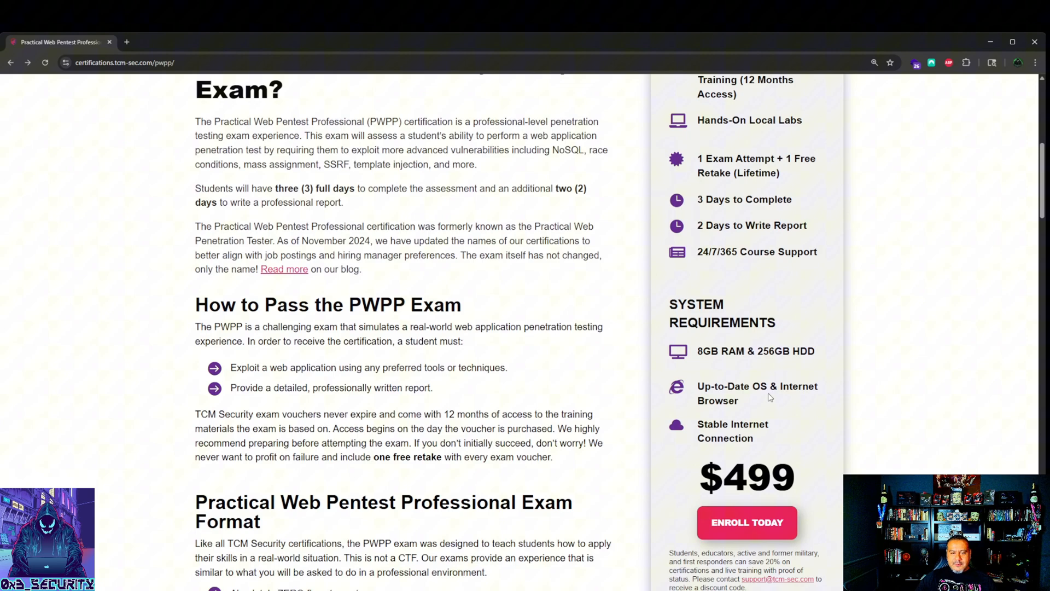
{"action": "mouse_move", "coordinate": [226, 323]}
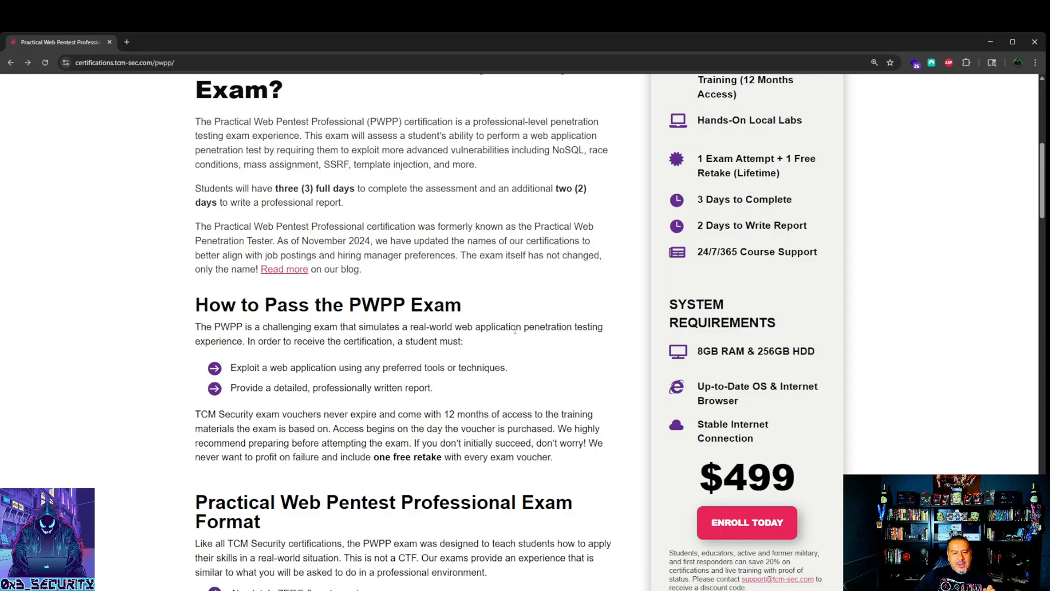
{"action": "mouse_move", "coordinate": [289, 356]}
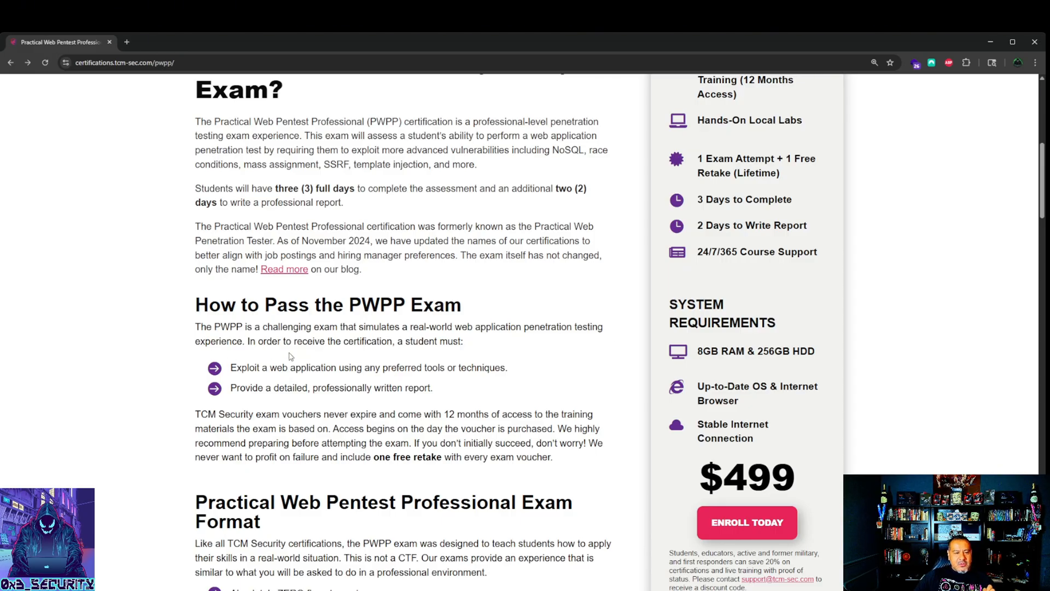
{"action": "mouse_move", "coordinate": [249, 369]}
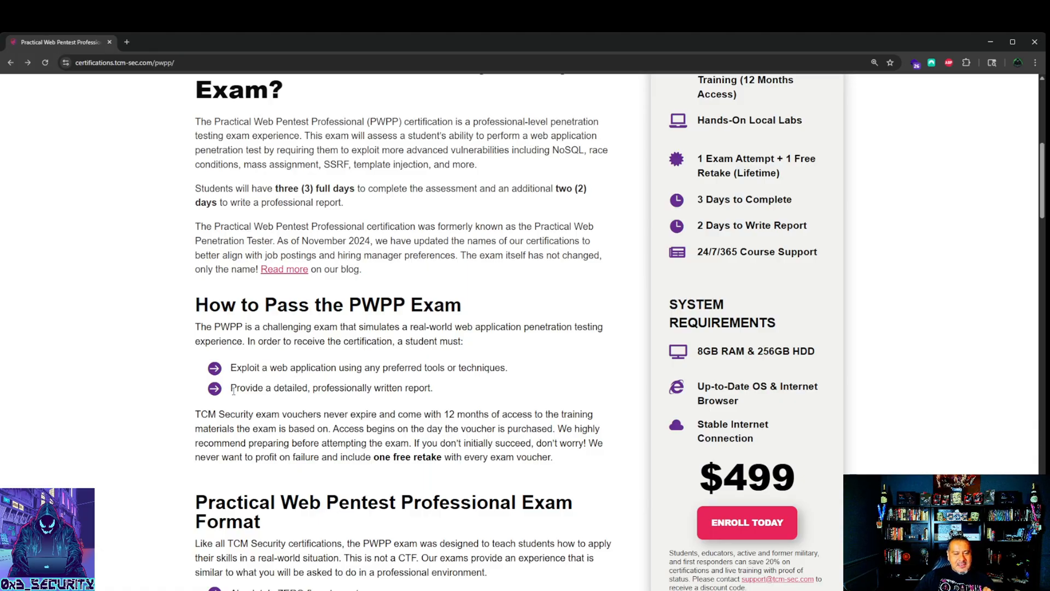
{"action": "mouse_move", "coordinate": [451, 388]}
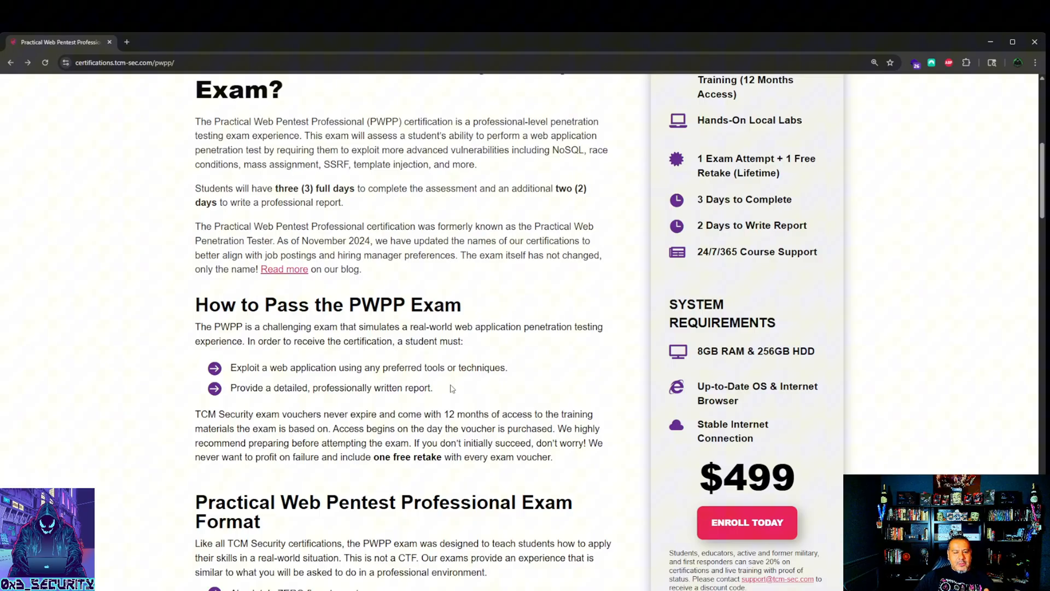
{"action": "mouse_move", "coordinate": [211, 438]}
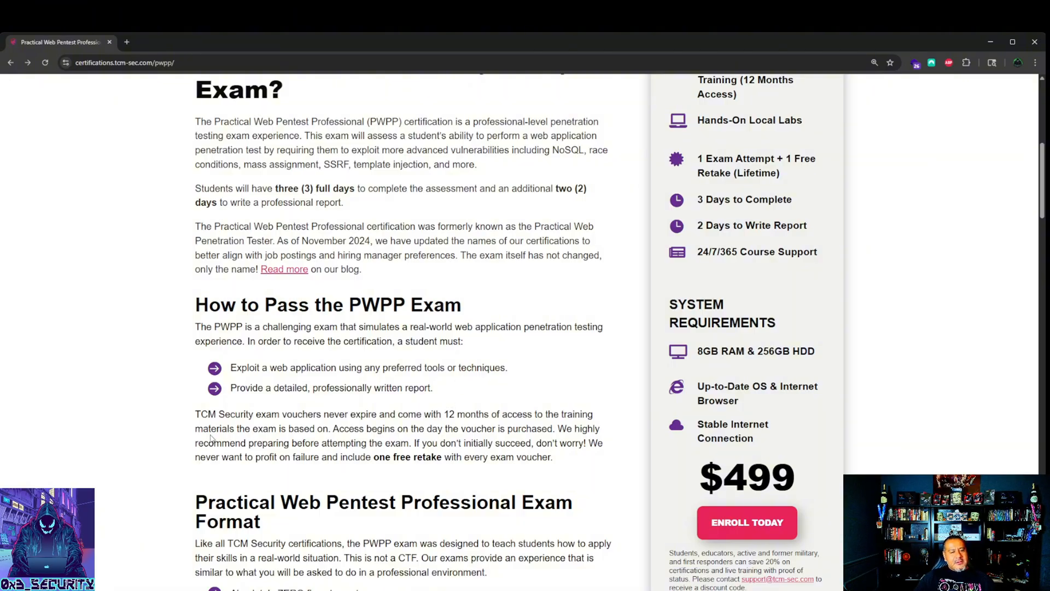
{"action": "scroll", "scroll_direction": "down", "scroll_amount": 3}
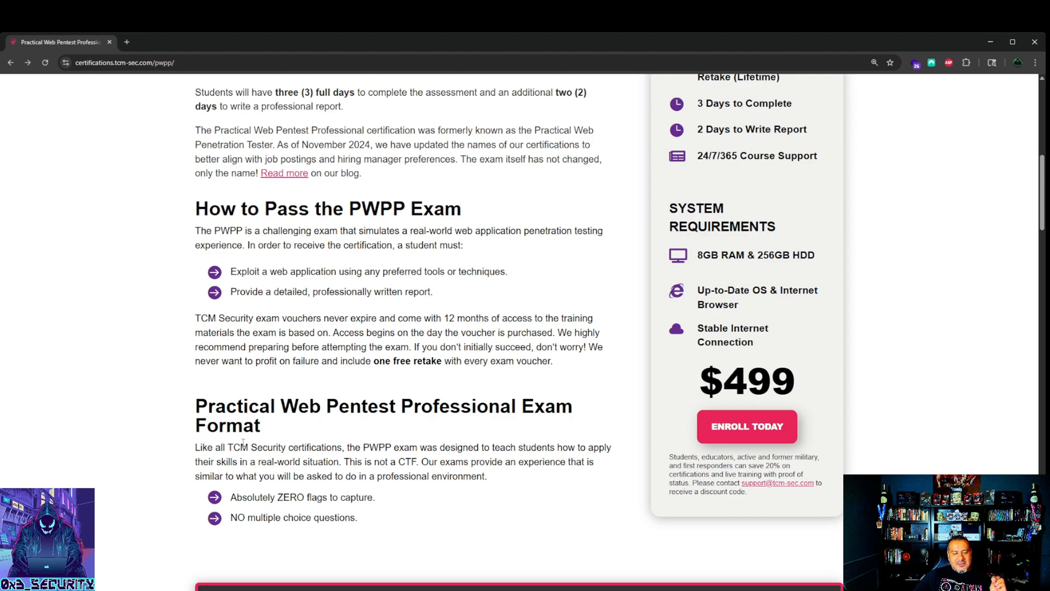
Scroll down past the exam format to the start of the 'Who Should Take' section
{"action": "scroll", "scroll_direction": "down", "scroll_amount": 3}
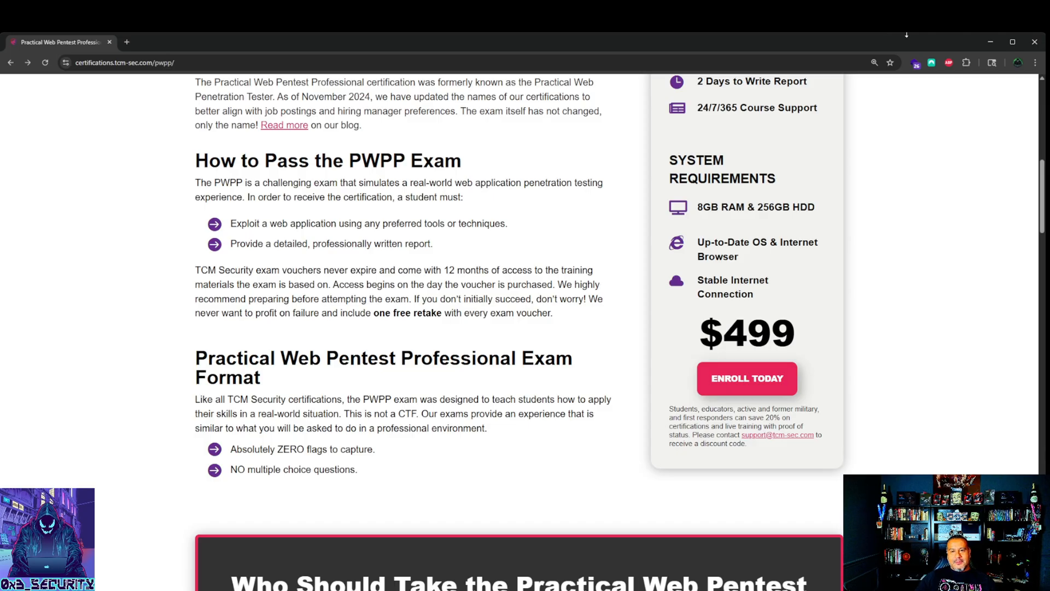
{"action": "mouse_move", "coordinate": [93, 470]}
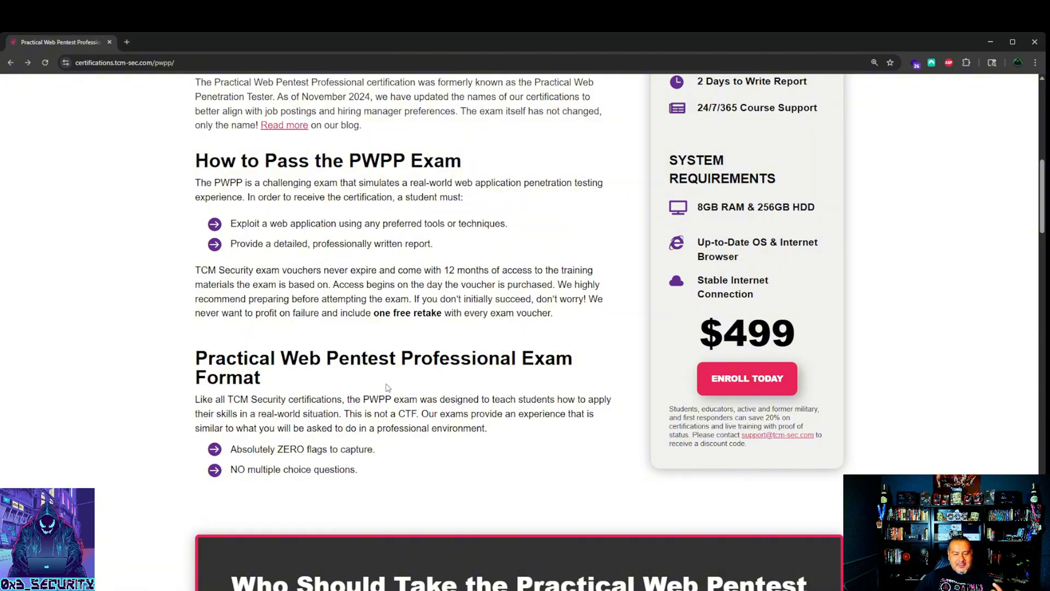
{"action": "mouse_move", "coordinate": [397, 385]}
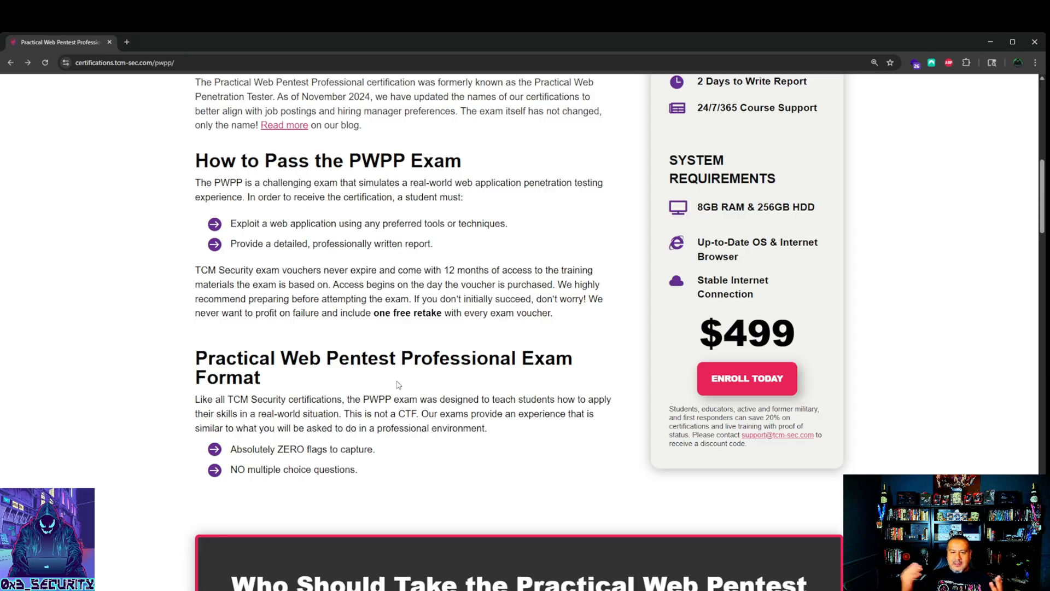
{"action": "mouse_move", "coordinate": [362, 425]}
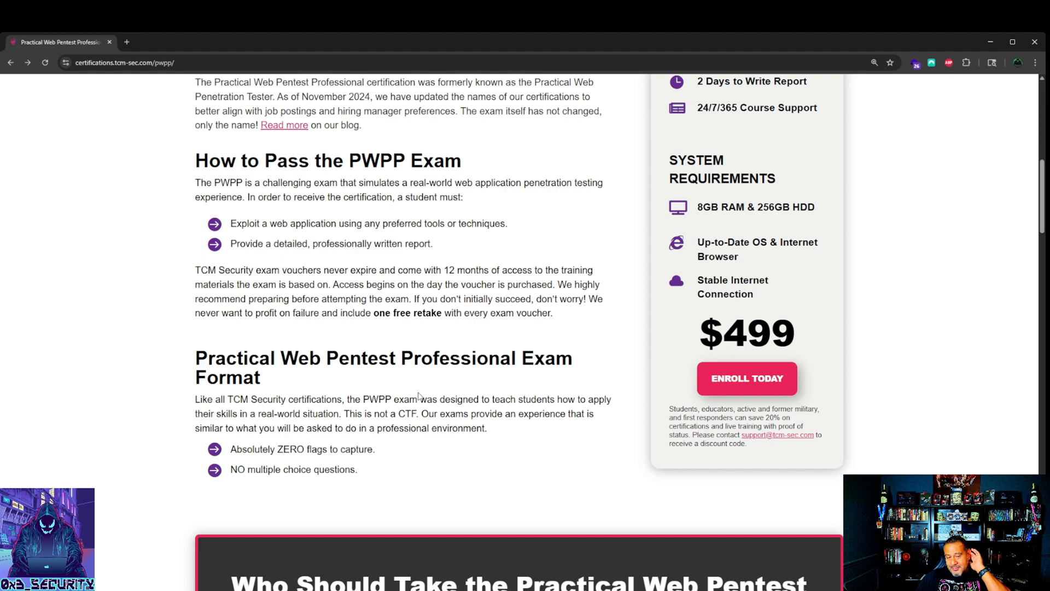
{"action": "mouse_move", "coordinate": [415, 390]}
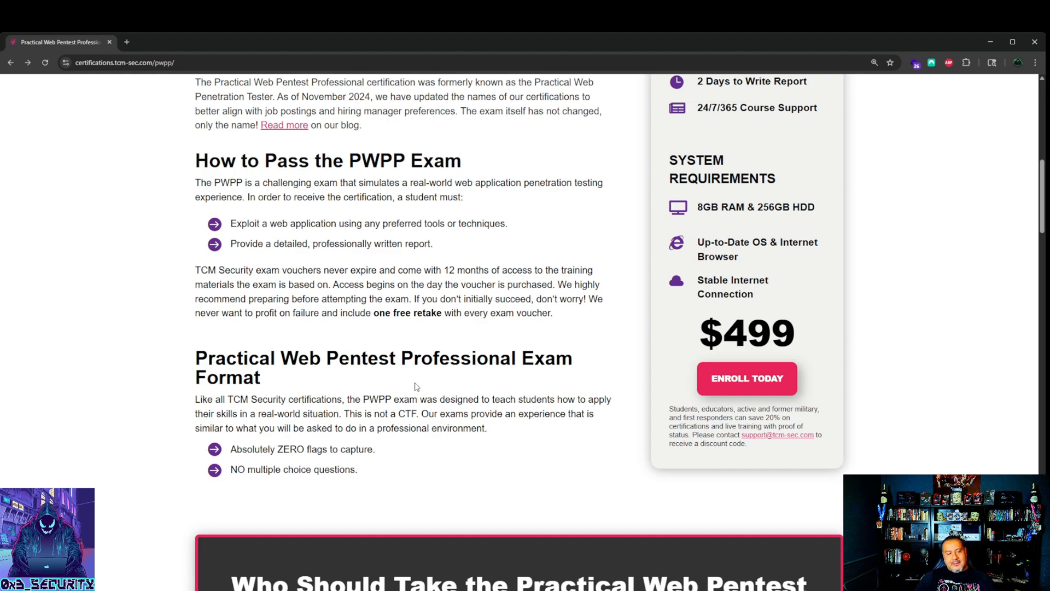
Scroll through the 'Who Should Take' audience list to 'What Our Students Are Saying'
{"action": "scroll", "scroll_direction": "down", "scroll_amount": 3}
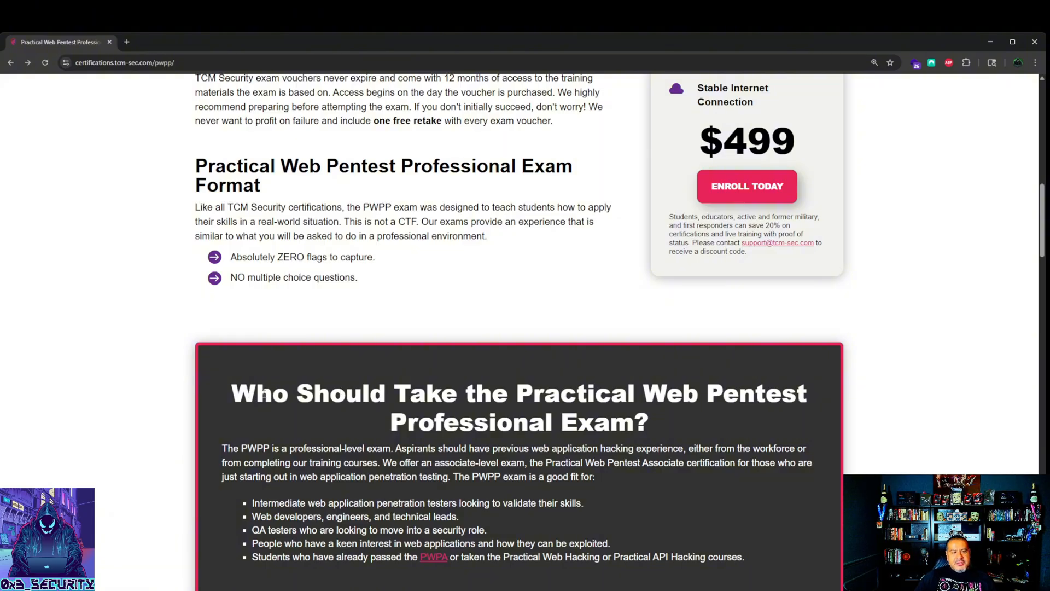
{"action": "mouse_move", "coordinate": [478, 417]}
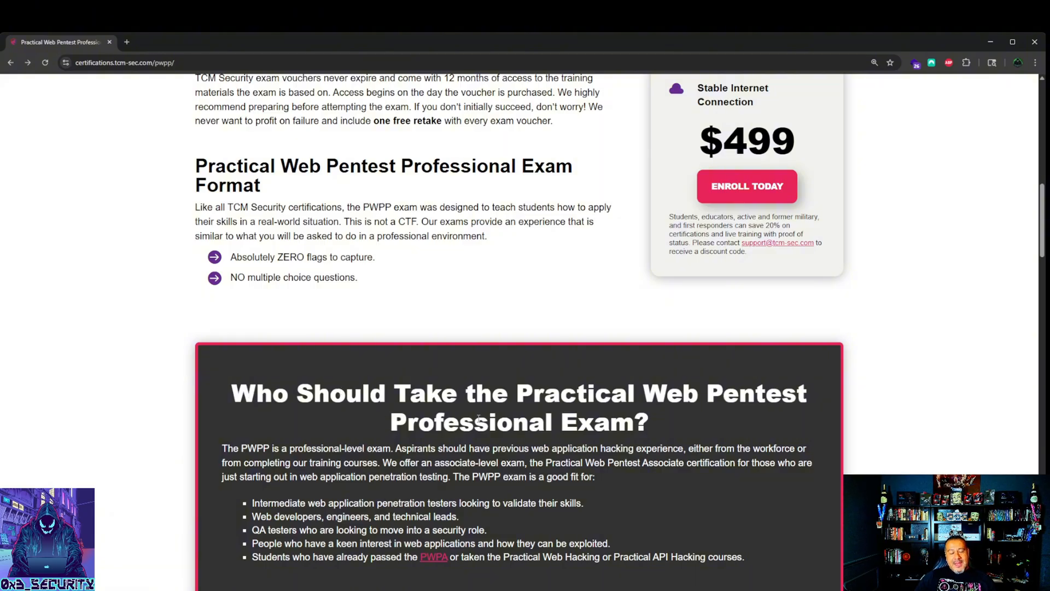
{"action": "mouse_move", "coordinate": [382, 461]}
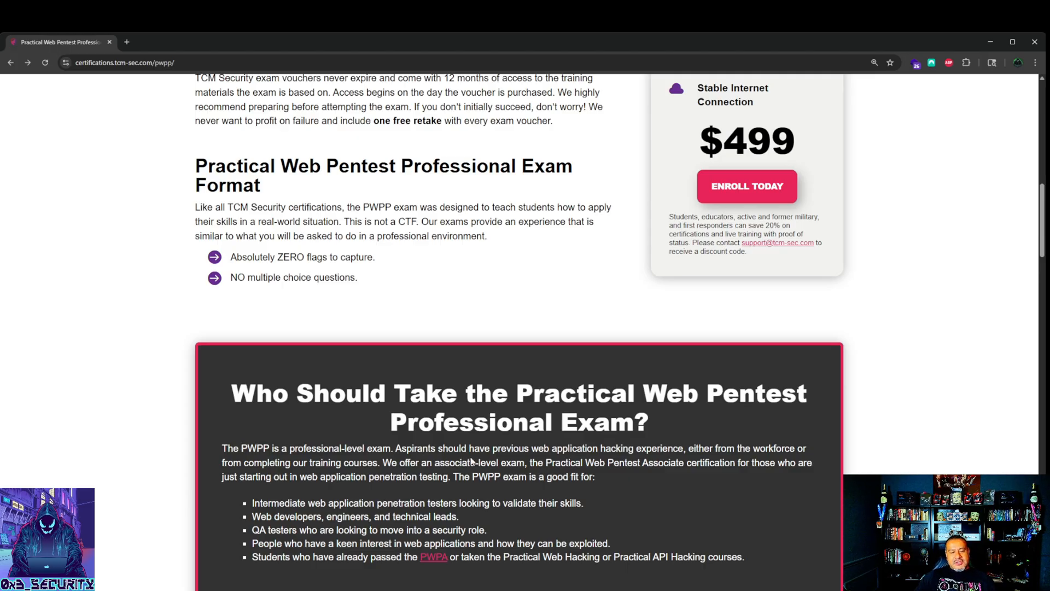
{"action": "mouse_move", "coordinate": [674, 453]}
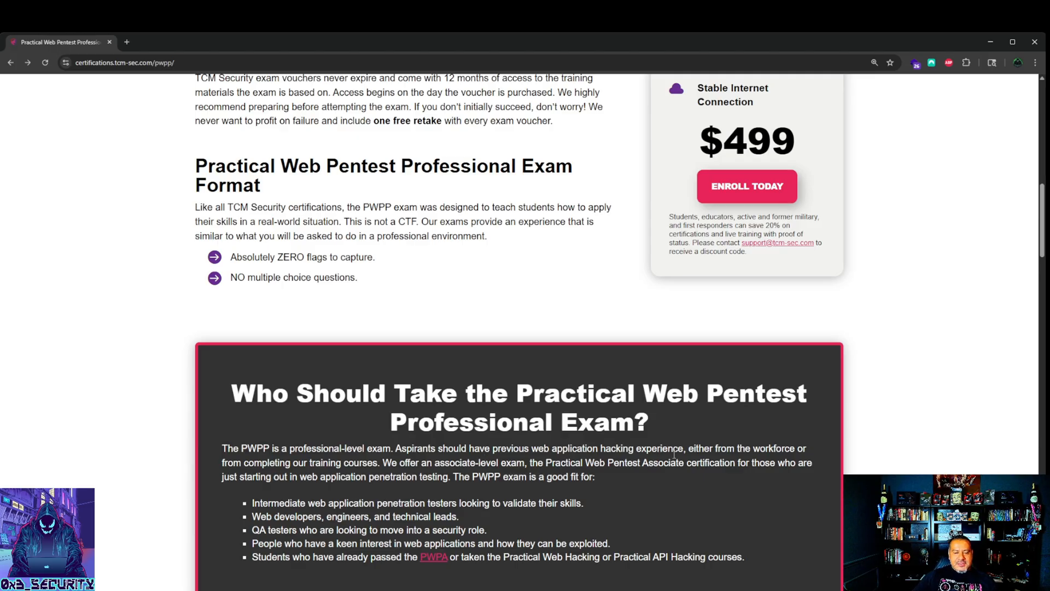
{"action": "mouse_move", "coordinate": [208, 441]}
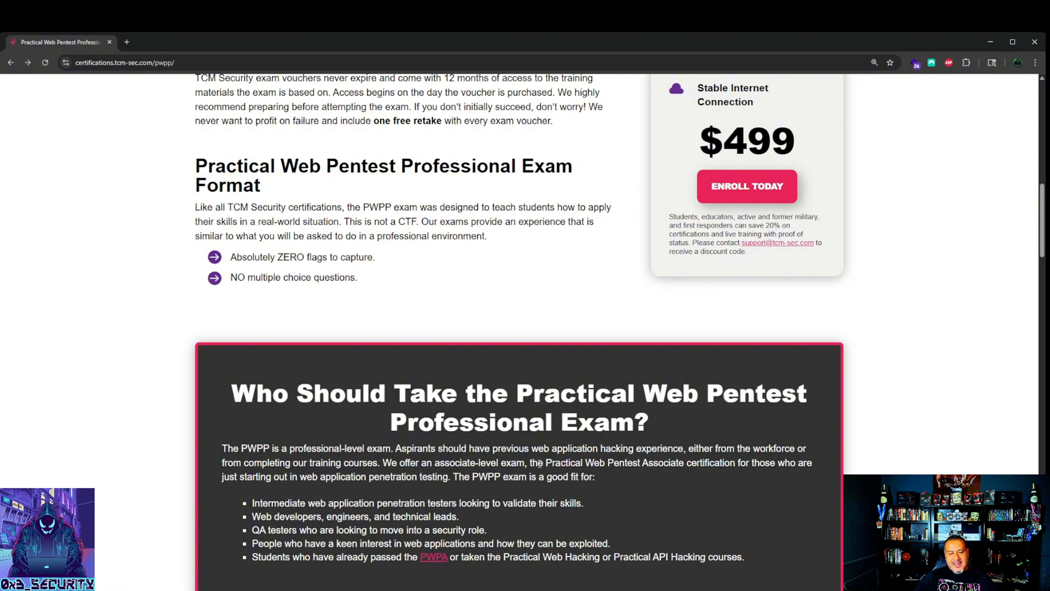
{"action": "mouse_move", "coordinate": [456, 445]}
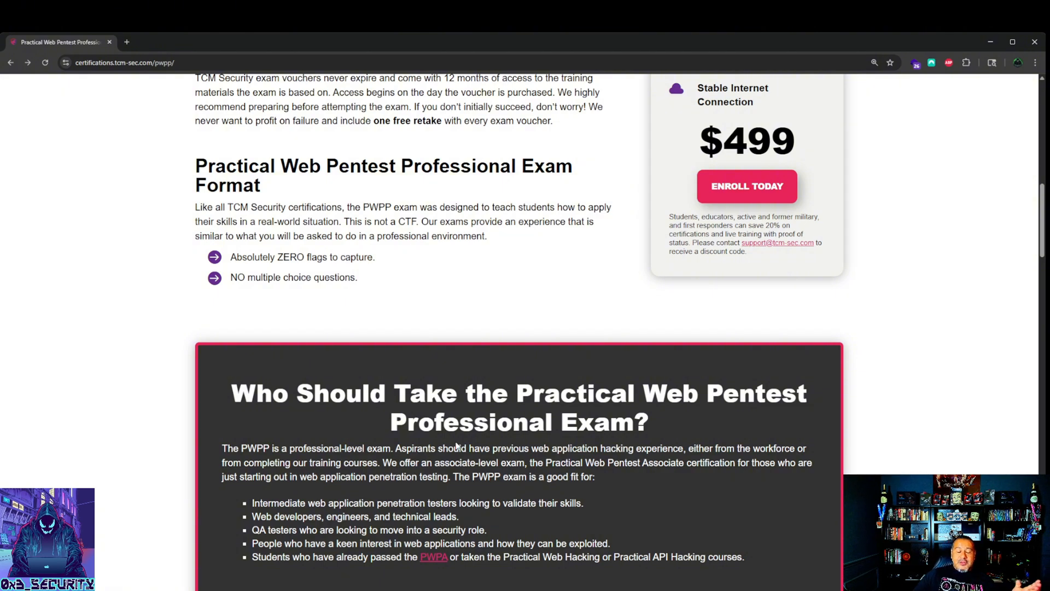
{"action": "mouse_move", "coordinate": [547, 474]}
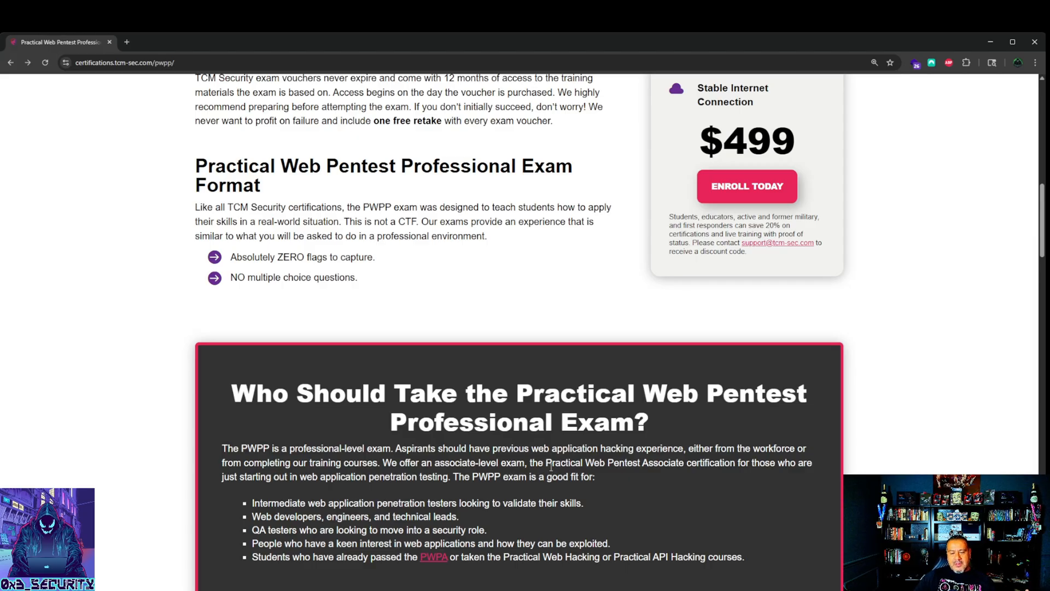
{"action": "mouse_move", "coordinate": [608, 472]}
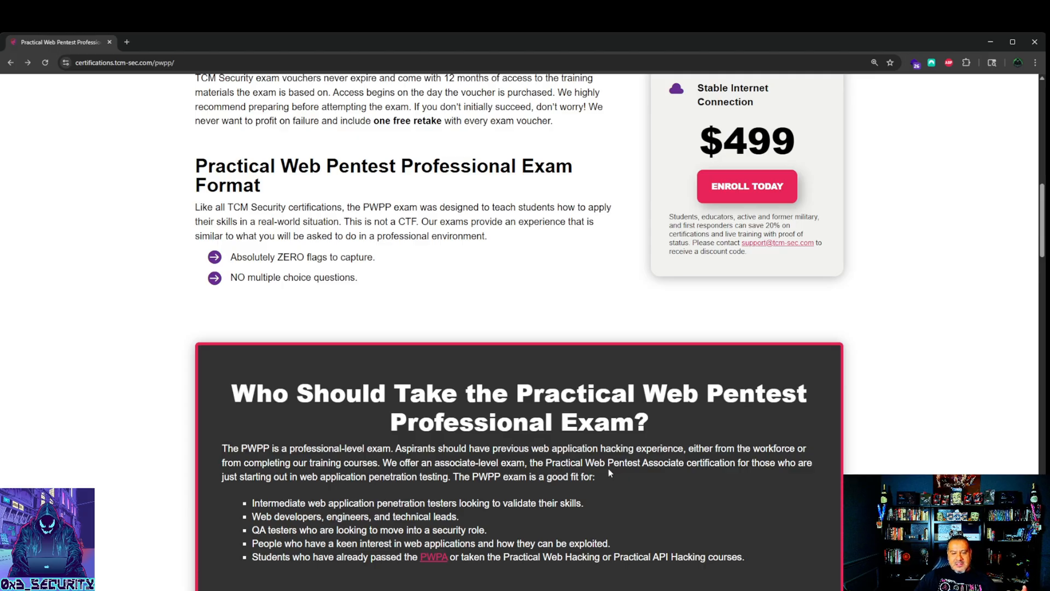
{"action": "mouse_move", "coordinate": [642, 474]}
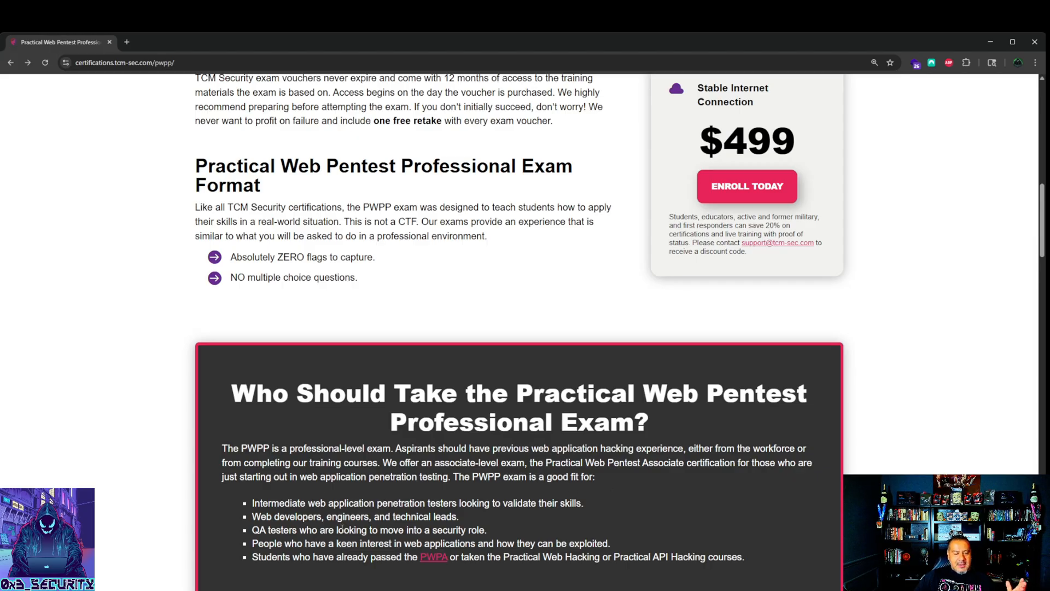
{"action": "scroll", "scroll_direction": "down", "scroll_amount": 3}
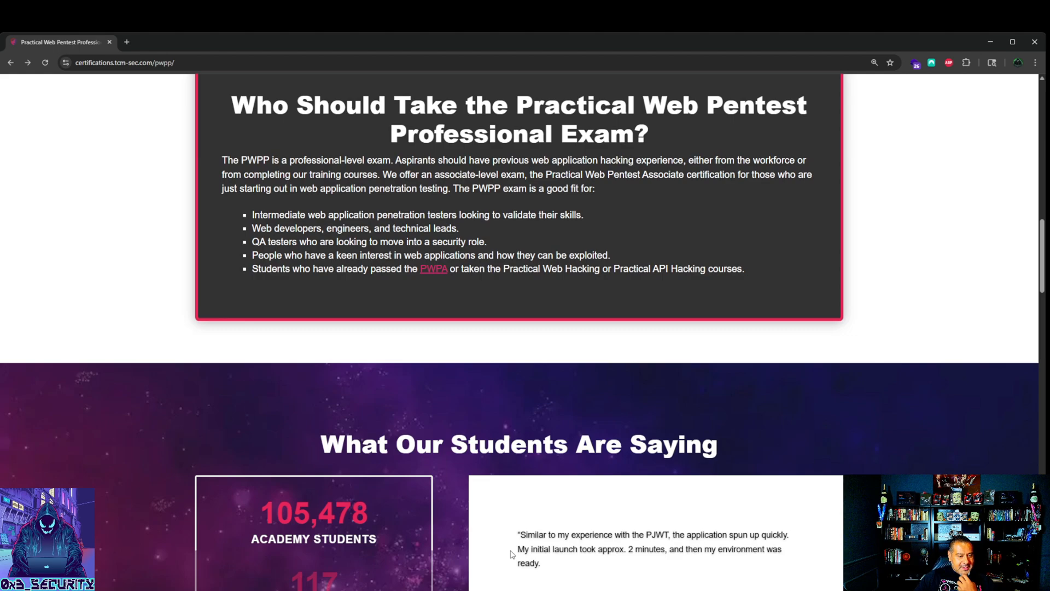
Scroll up briefly to the exam format, then down to the testimonial and community stats
{"action": "scroll", "scroll_direction": "up", "scroll_amount": 3}
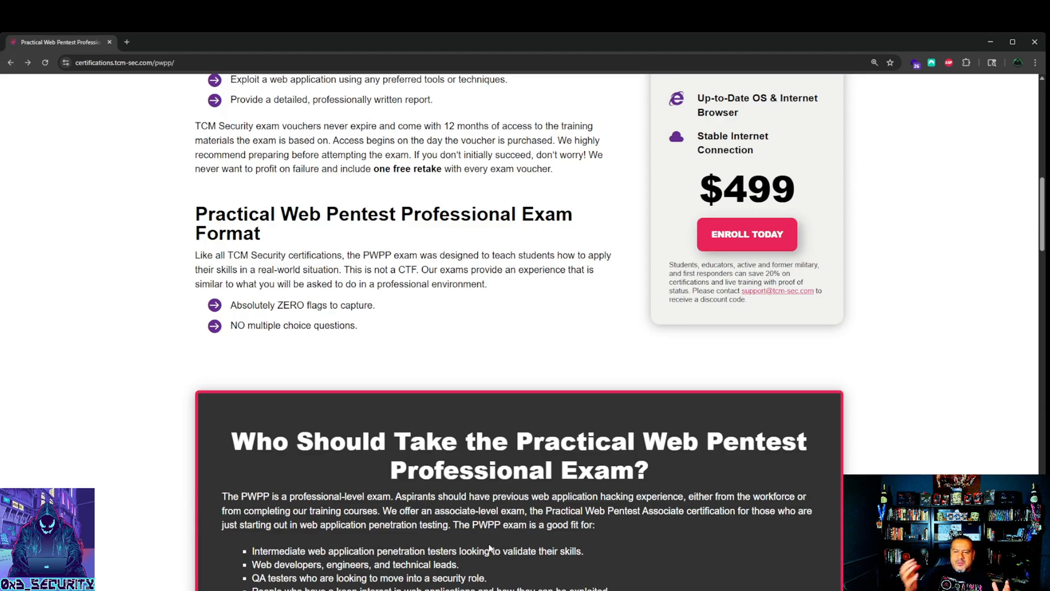
{"action": "mouse_move", "coordinate": [490, 510]}
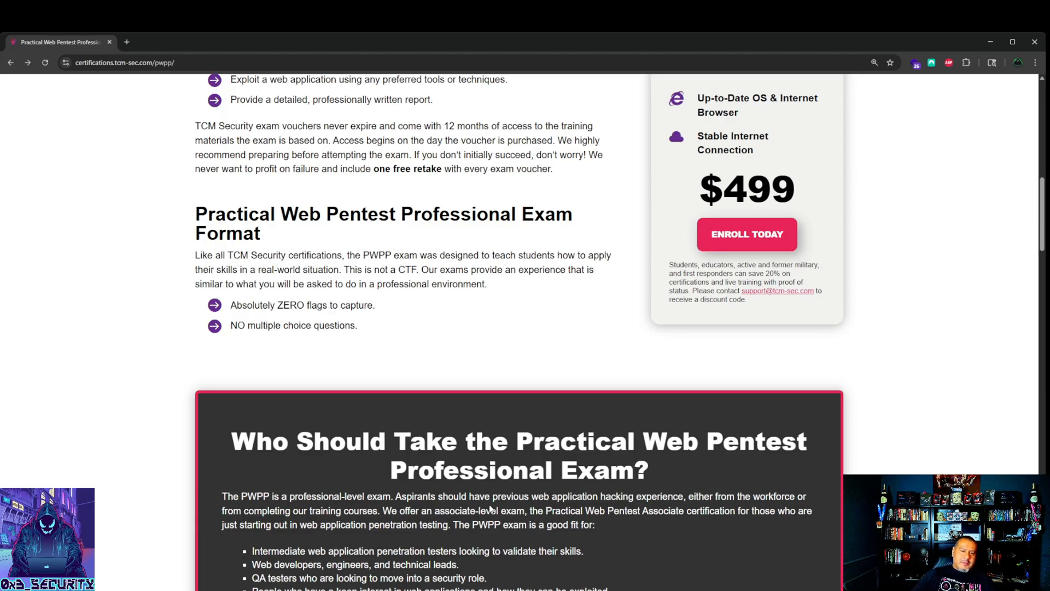
{"action": "scroll", "scroll_direction": "down", "scroll_amount": 3}
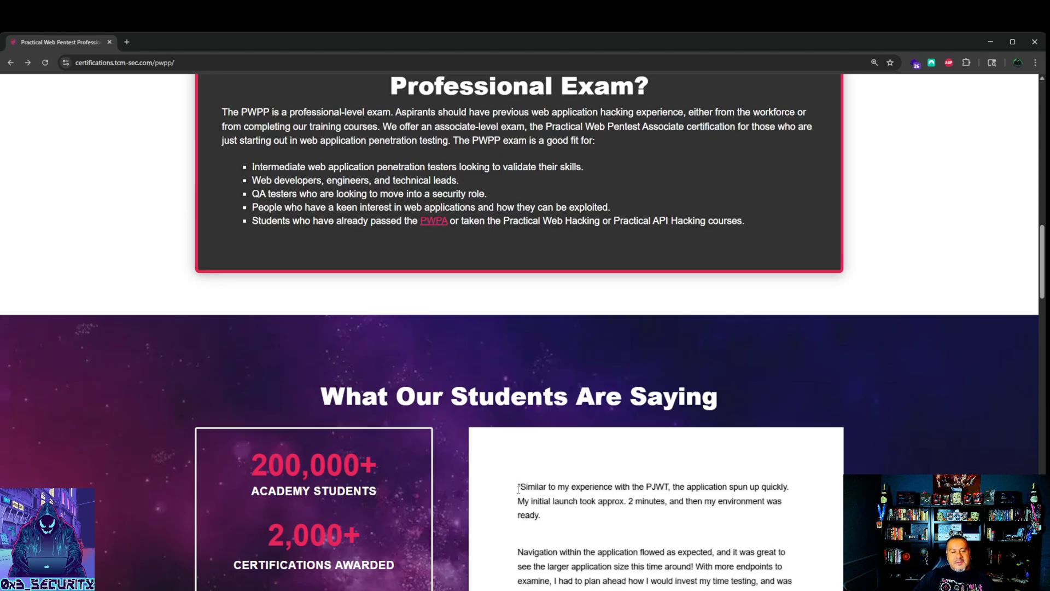
{"action": "scroll", "scroll_direction": "down", "scroll_amount": 3}
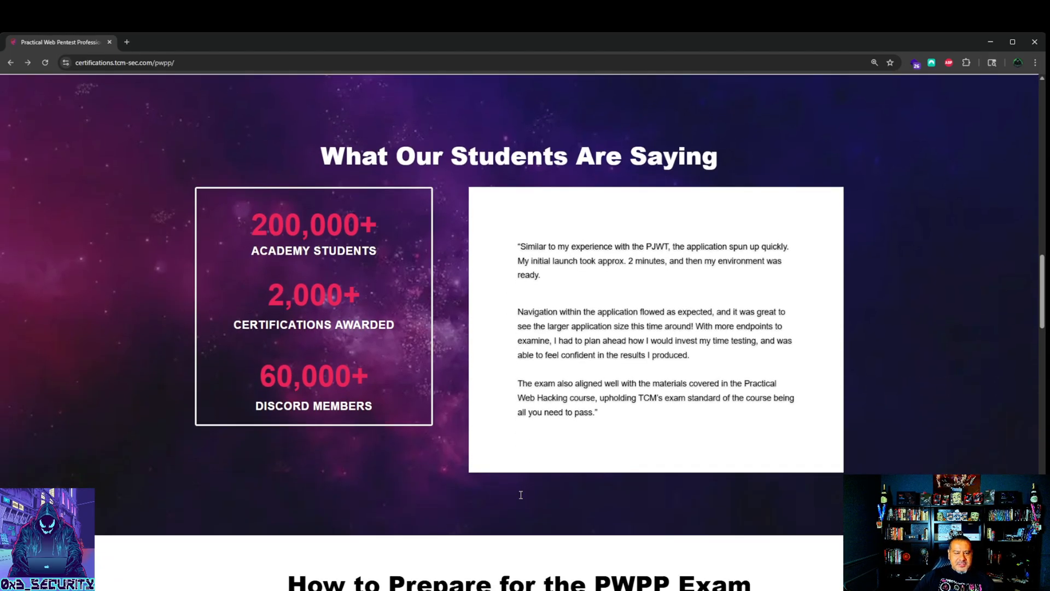
Scroll past both curriculum lists to 'All TCM Security Certifications Include'
{"action": "scroll", "scroll_direction": "down", "scroll_amount": 3}
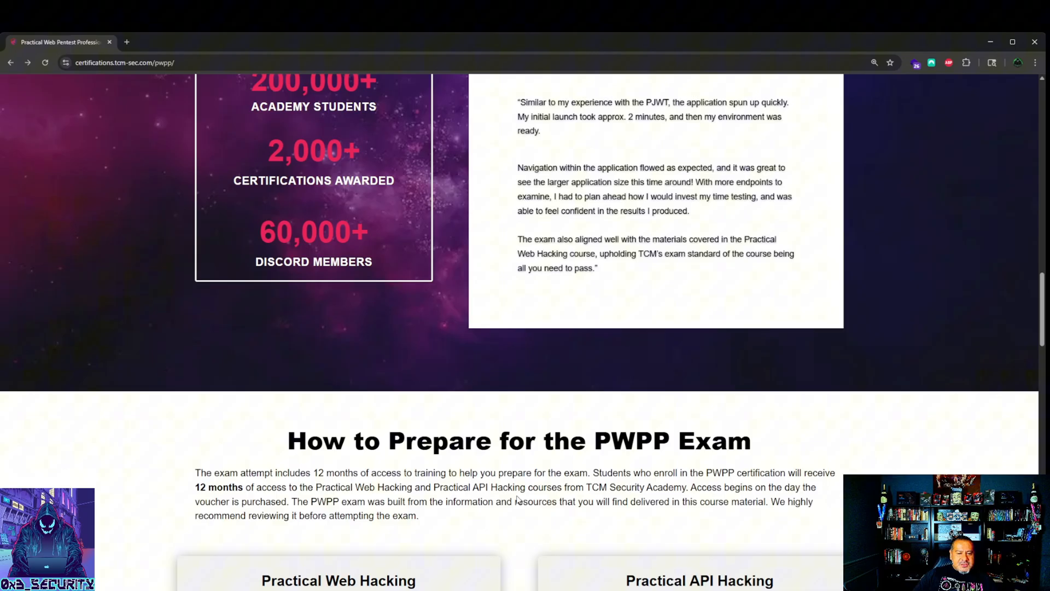
{"action": "scroll", "scroll_direction": "down", "scroll_amount": 3}
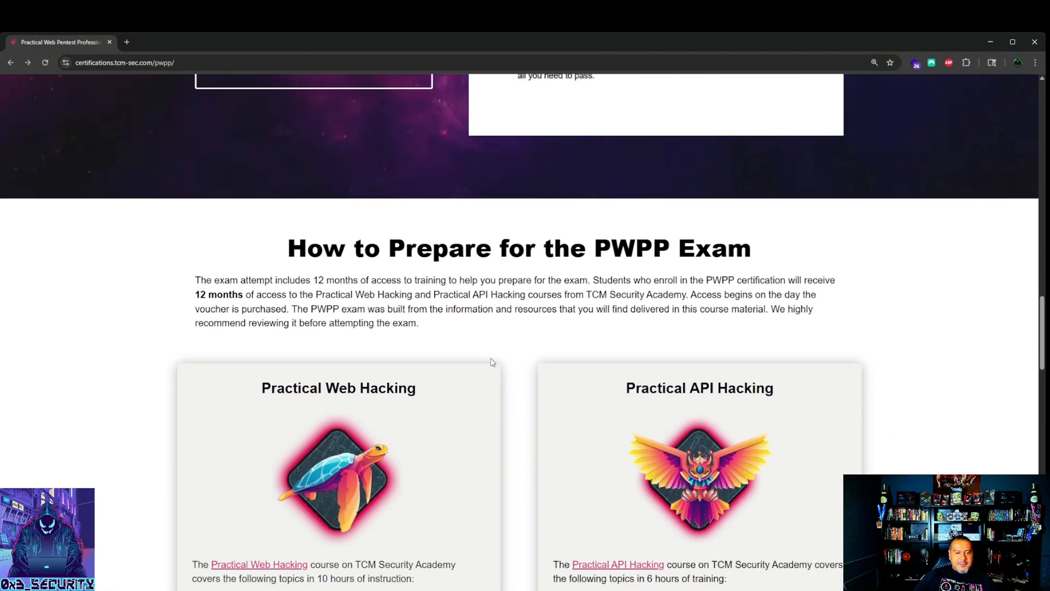
{"action": "scroll", "scroll_direction": "down", "scroll_amount": 3}
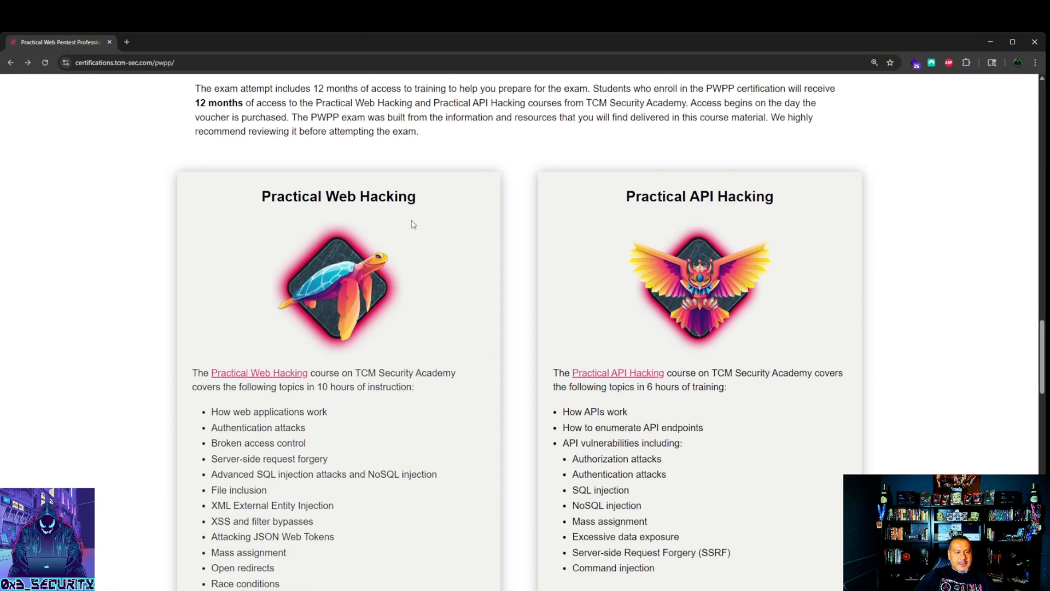
{"action": "mouse_move", "coordinate": [408, 246]}
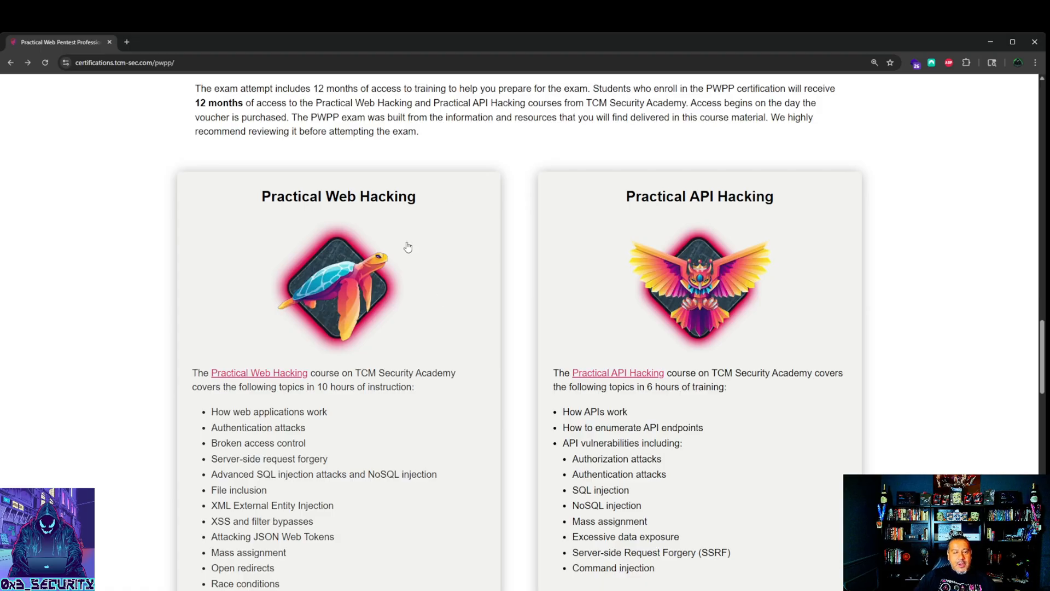
{"action": "mouse_move", "coordinate": [850, 212]}
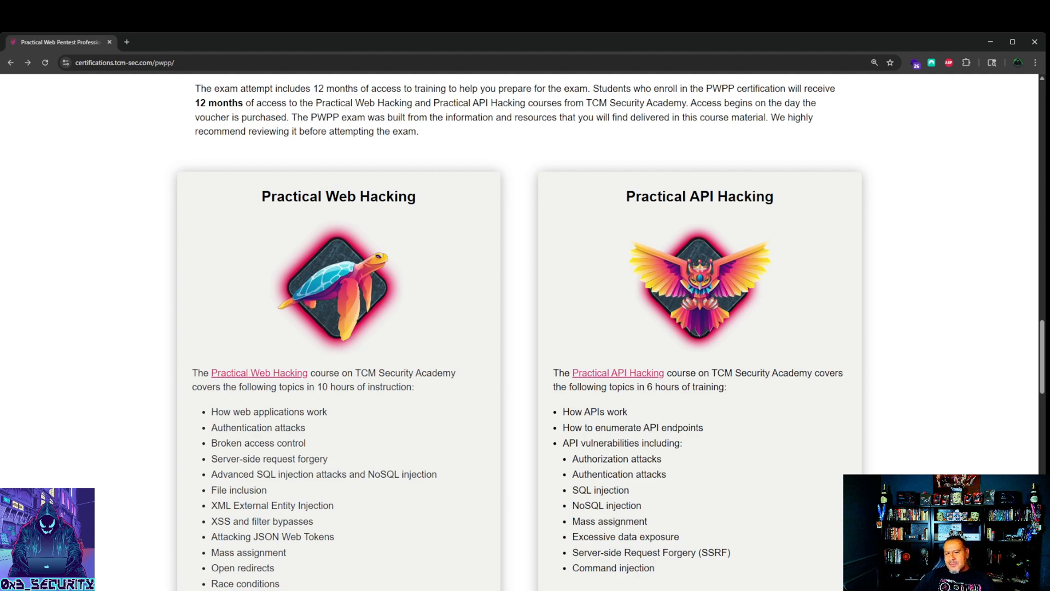
{"action": "mouse_move", "coordinate": [642, 342]}
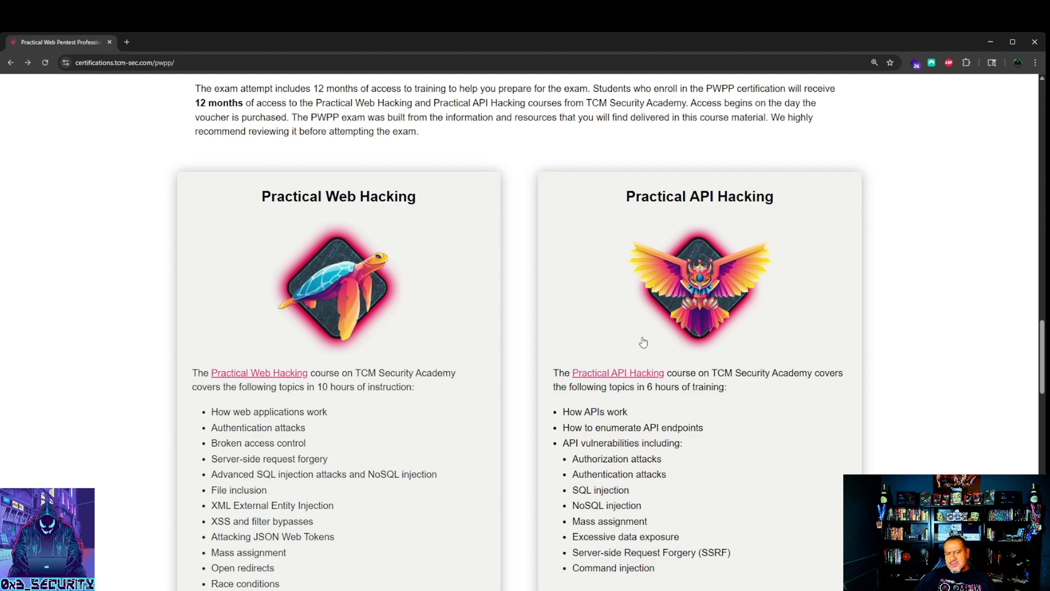
{"action": "mouse_move", "coordinate": [833, 200]}
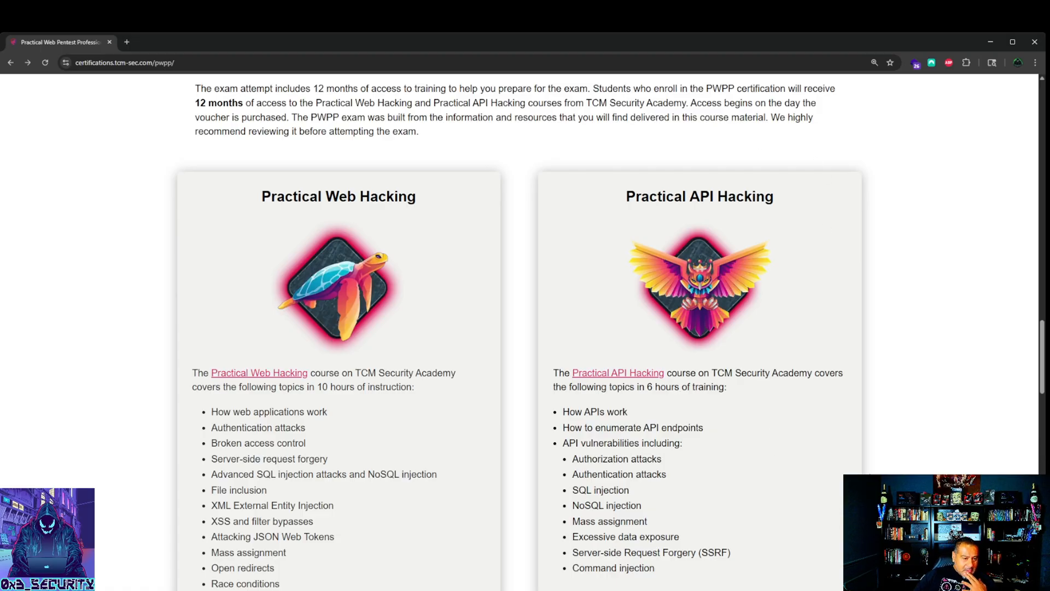
{"action": "mouse_move", "coordinate": [822, 292]}
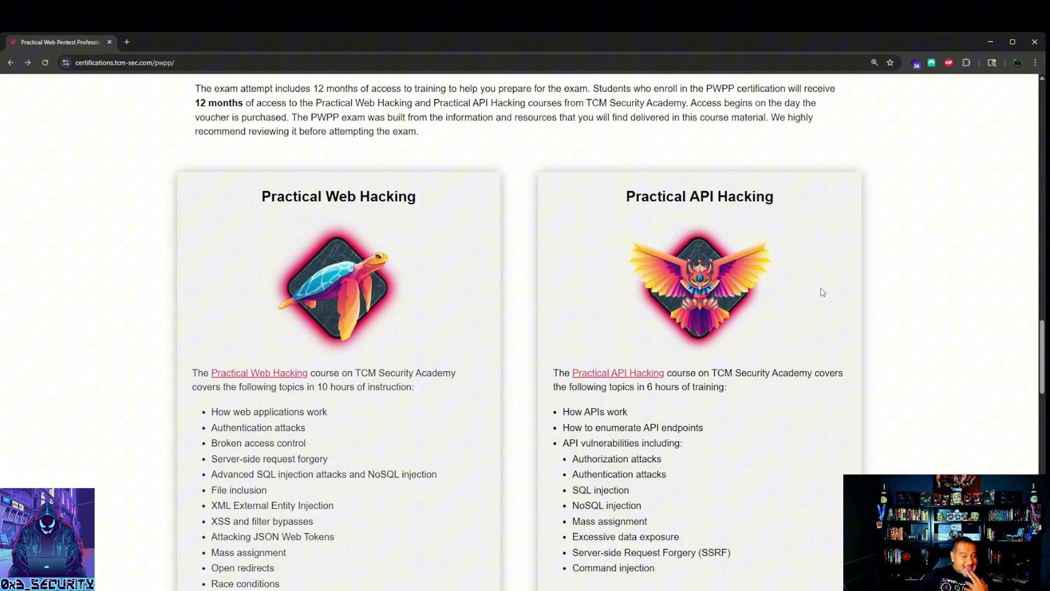
{"action": "mouse_move", "coordinate": [761, 340]}
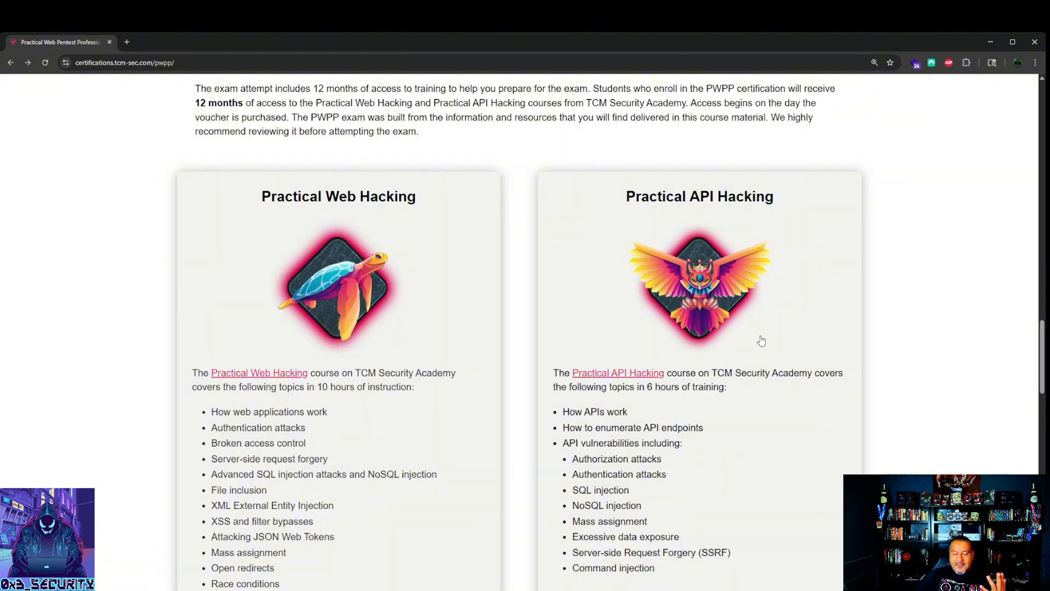
{"action": "mouse_move", "coordinate": [784, 310]}
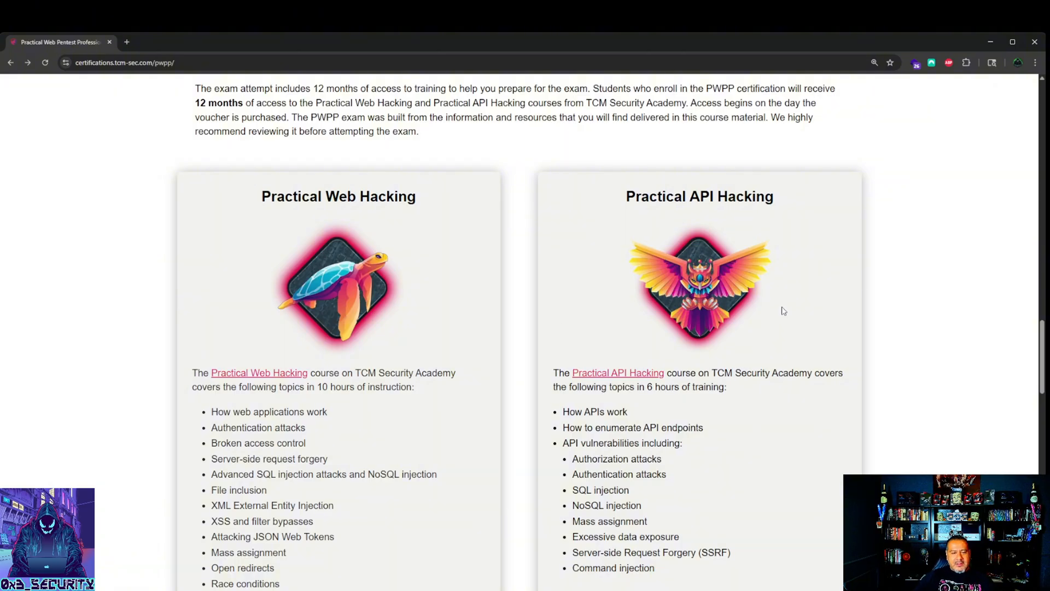
{"action": "scroll", "scroll_direction": "down", "scroll_amount": 3}
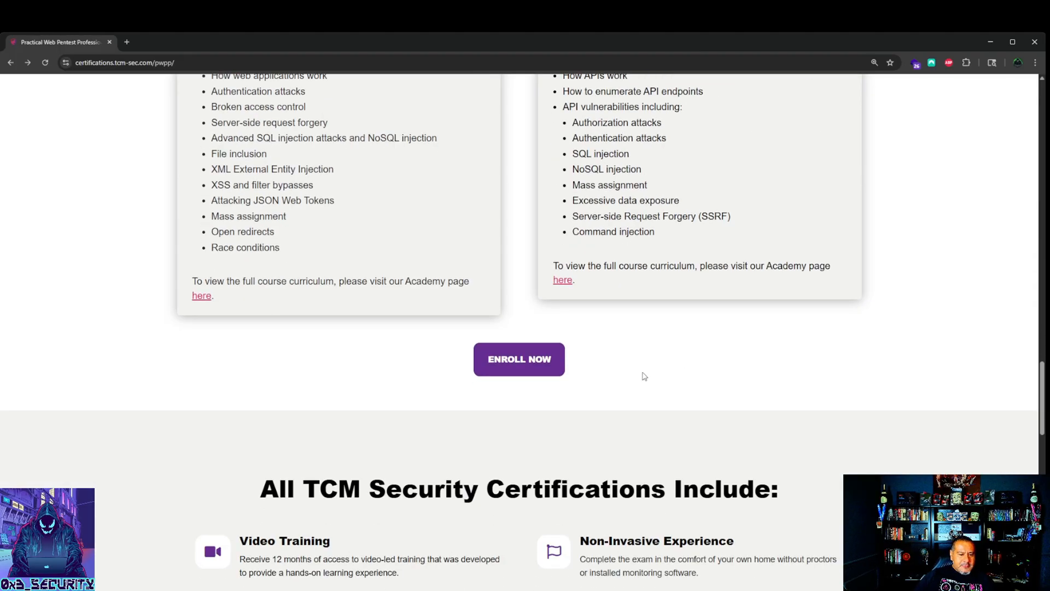
Enroll Now to reach the $499 PWPP Exam Attempt page and scroll to its description
{"action": "left_click", "coordinate": [518, 358]}
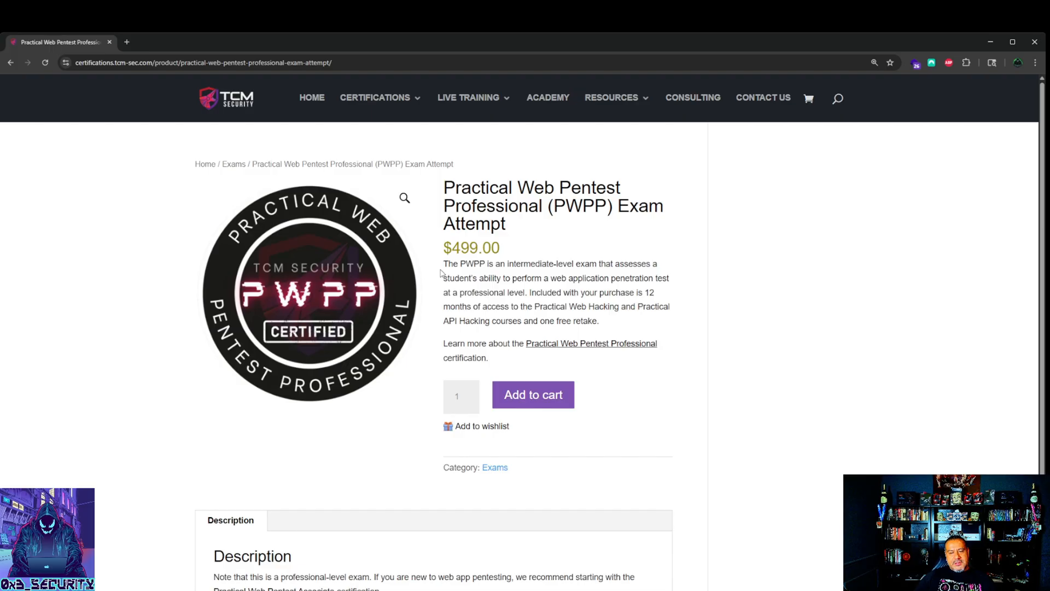
{"action": "mouse_move", "coordinate": [480, 290]}
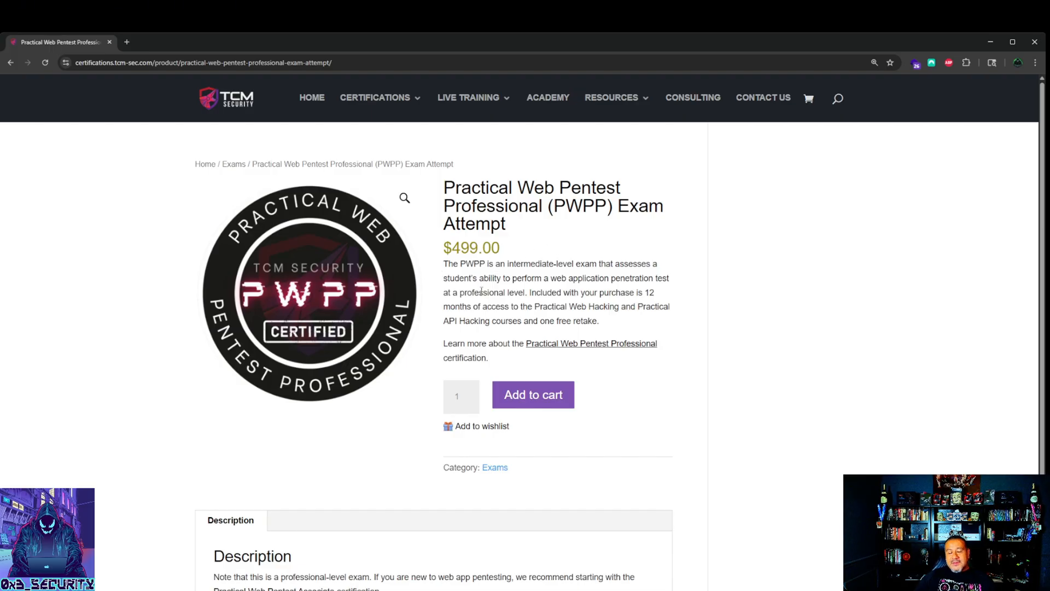
{"action": "mouse_move", "coordinate": [481, 304]}
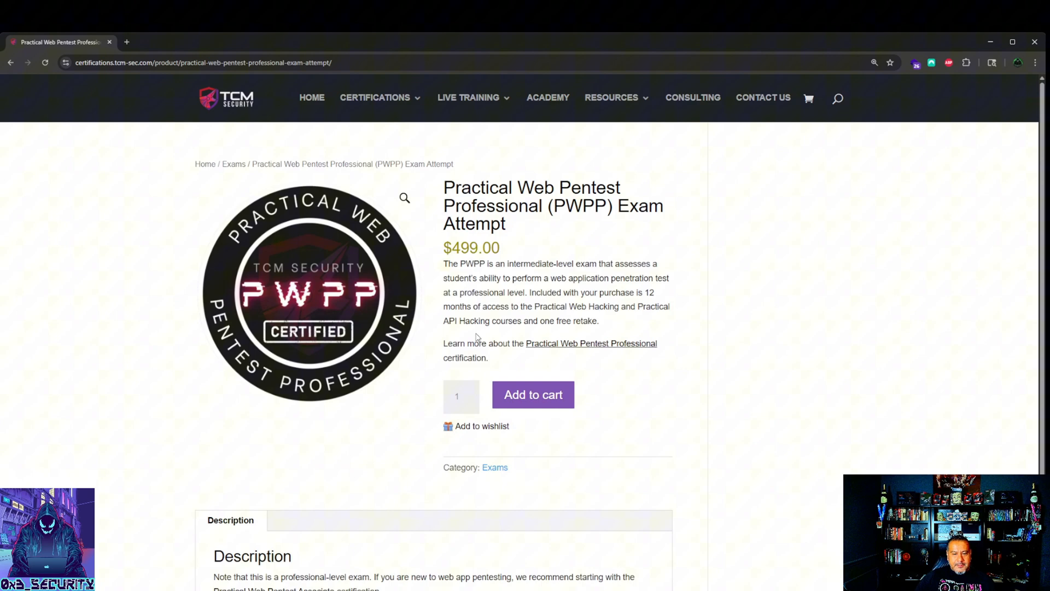
{"action": "mouse_move", "coordinate": [511, 317]}
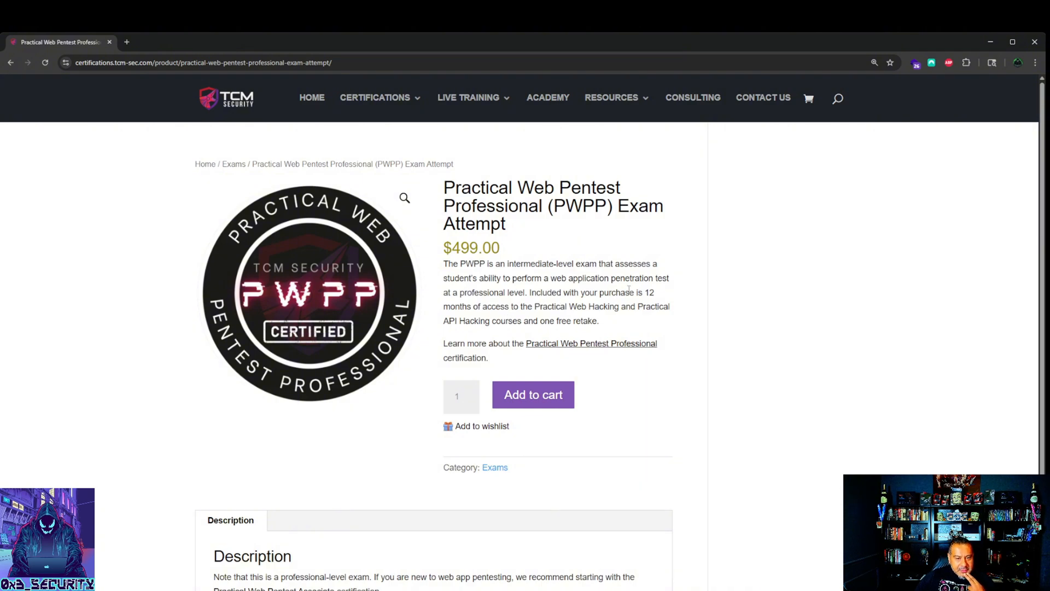
{"action": "mouse_move", "coordinate": [608, 307]}
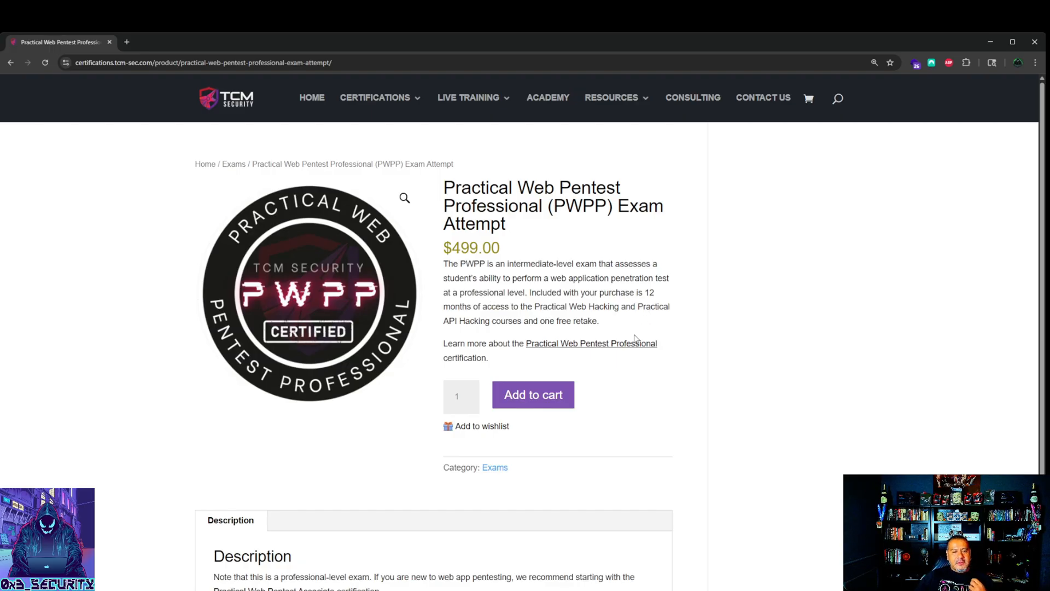
{"action": "mouse_move", "coordinate": [446, 307]}
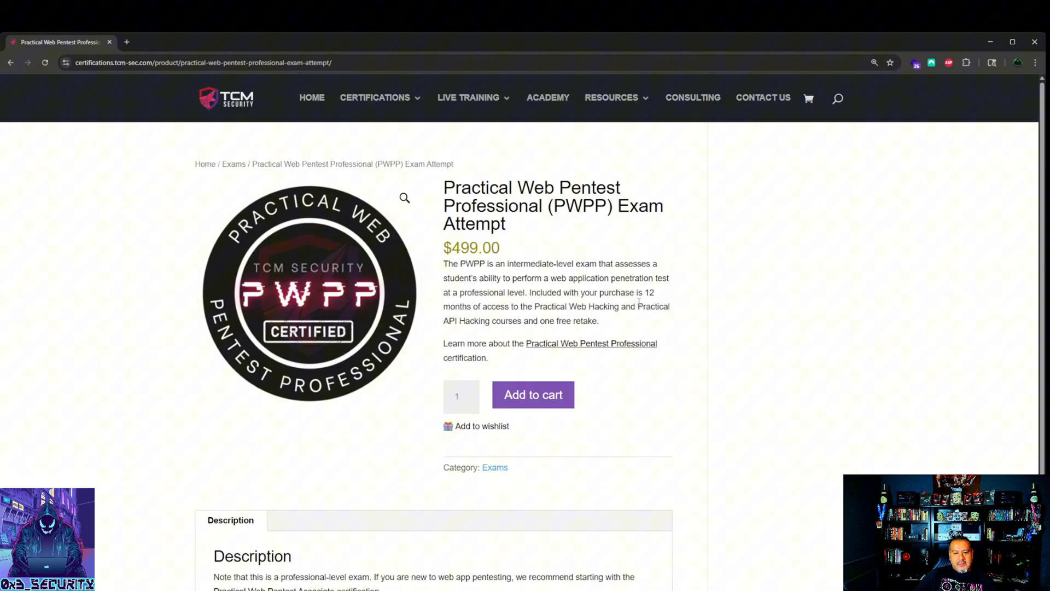
{"action": "mouse_move", "coordinate": [646, 300]}
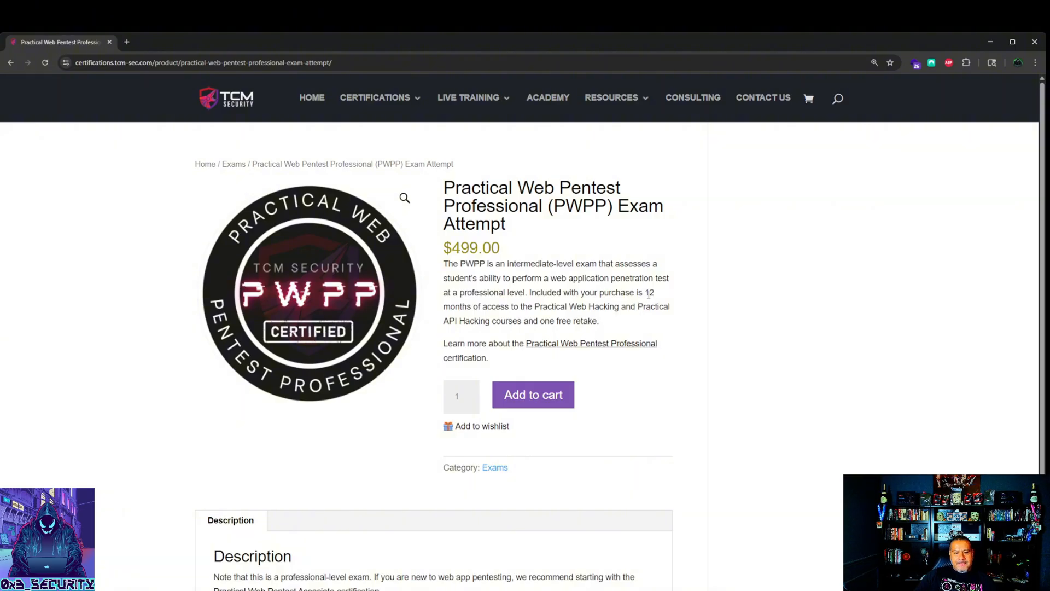
{"action": "mouse_move", "coordinate": [627, 327]}
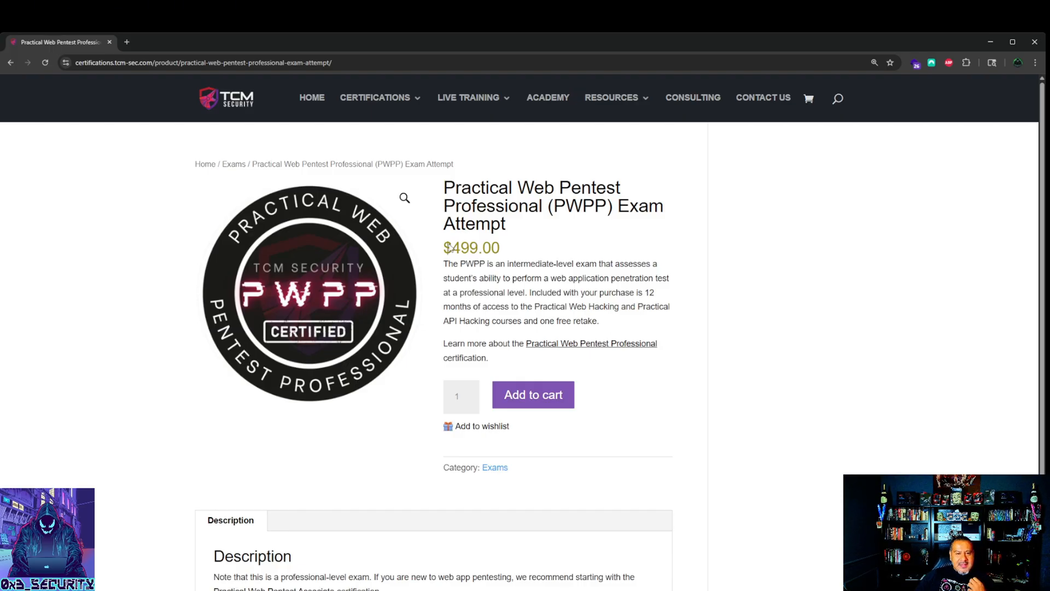
{"action": "mouse_move", "coordinate": [525, 235]}
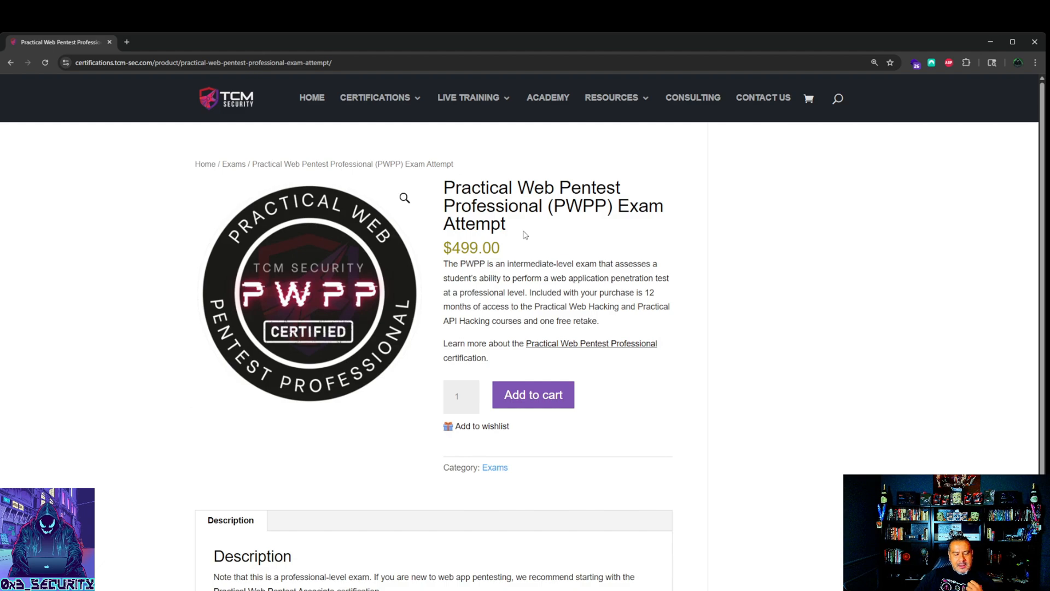
{"action": "mouse_move", "coordinate": [531, 275]}
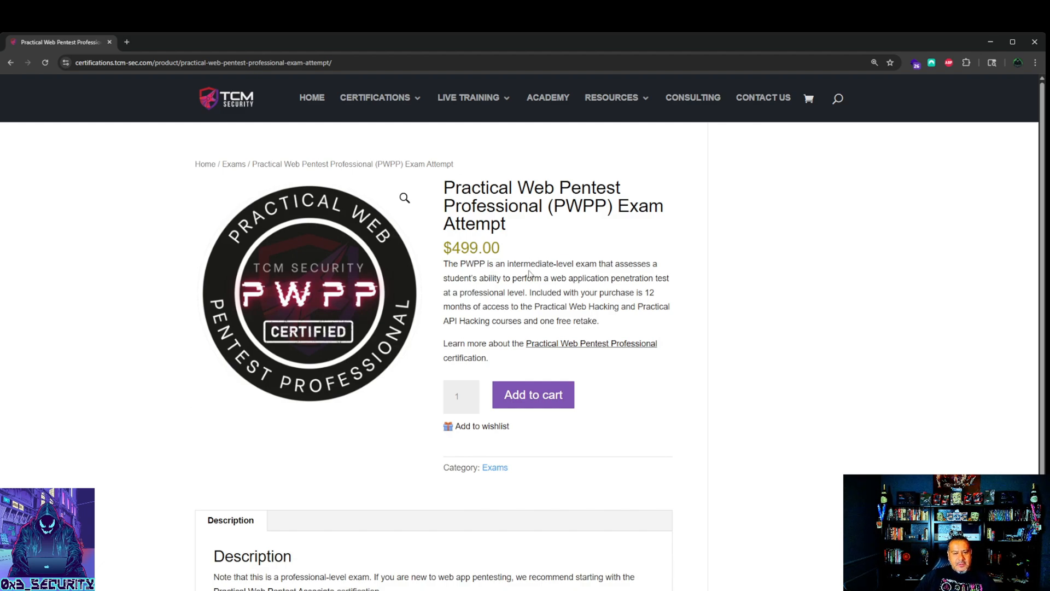
{"action": "mouse_move", "coordinate": [660, 239]}
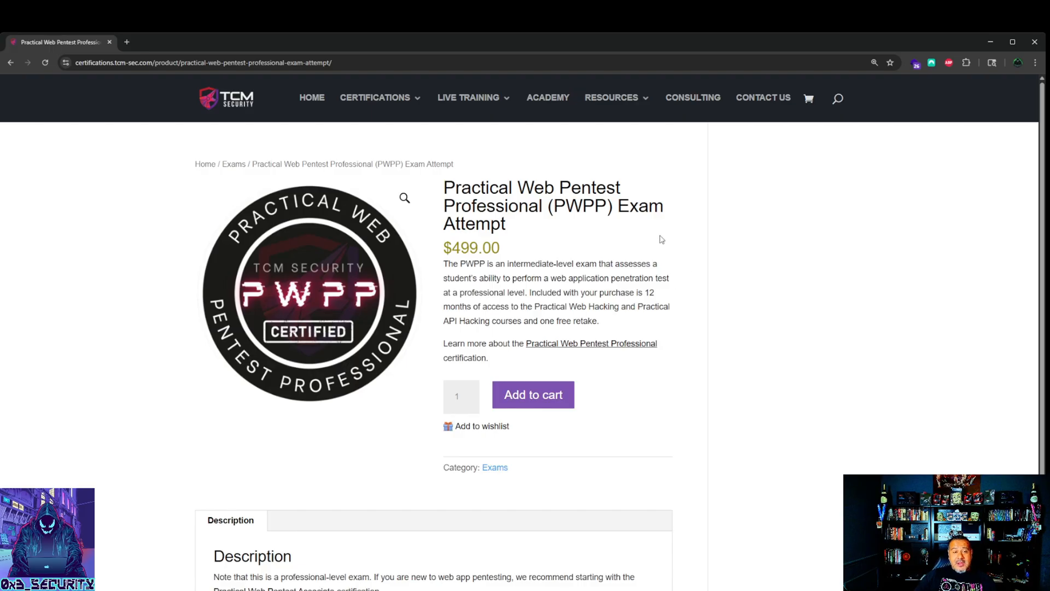
{"action": "mouse_move", "coordinate": [746, 353]}
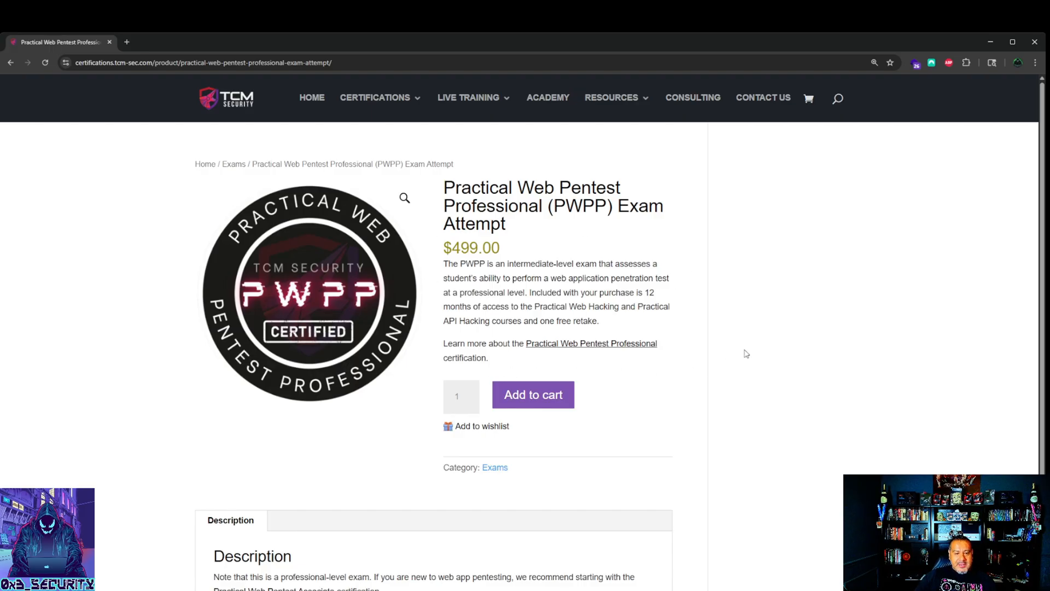
{"action": "mouse_move", "coordinate": [659, 334]}
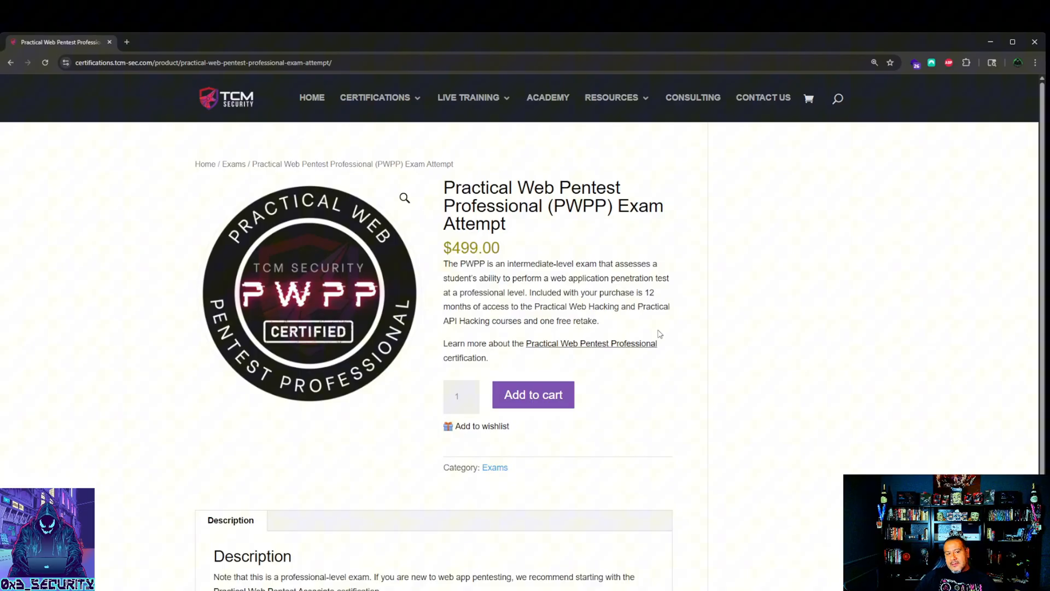
{"action": "mouse_move", "coordinate": [630, 362]}
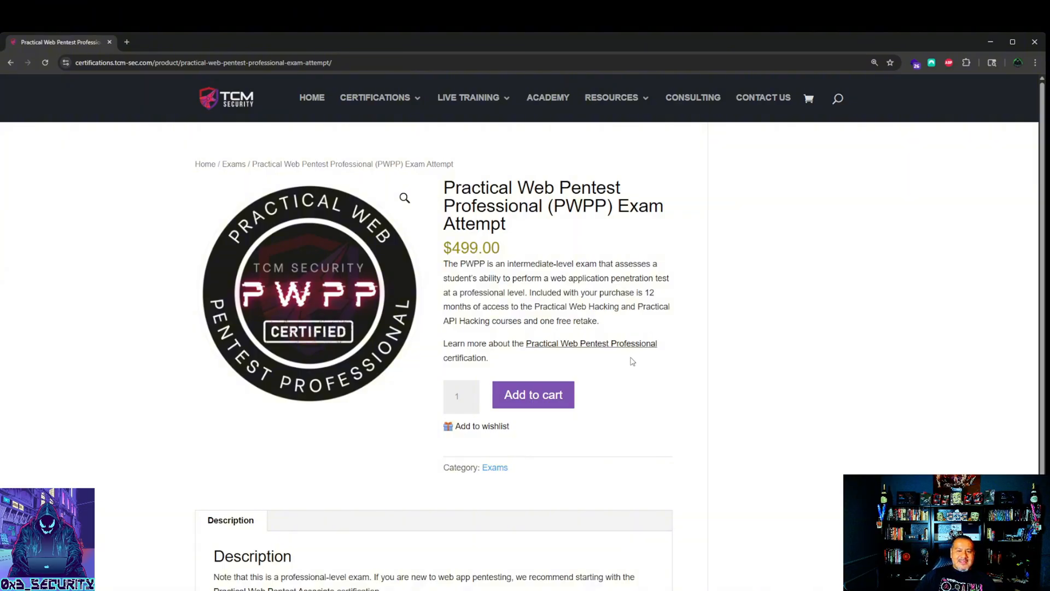
{"action": "scroll", "scroll_direction": "down", "scroll_amount": 3}
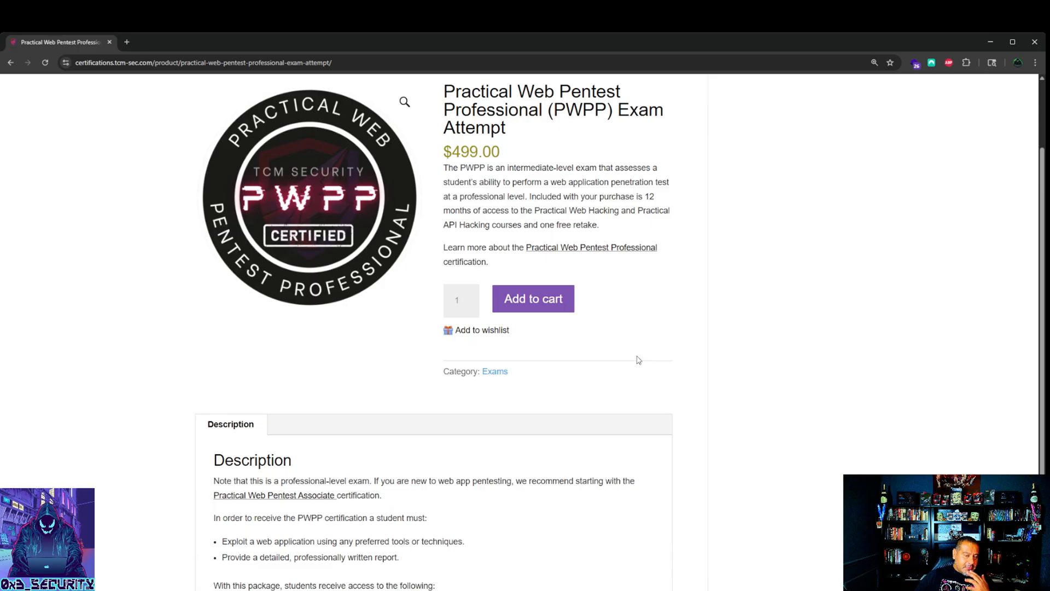
{"action": "mouse_move", "coordinate": [626, 365]}
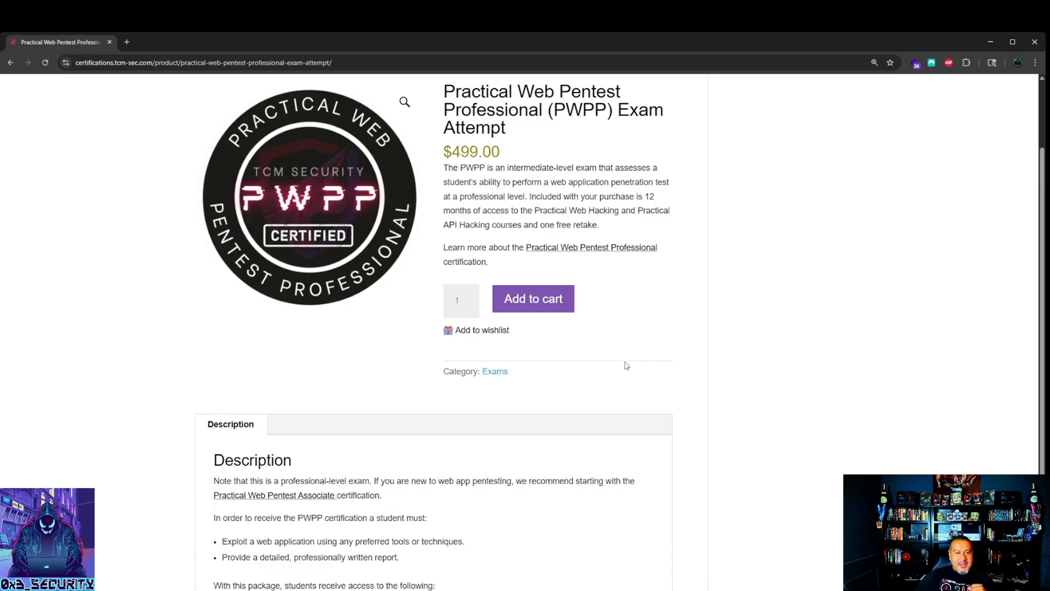
{"action": "scroll", "scroll_direction": "down", "scroll_amount": 3}
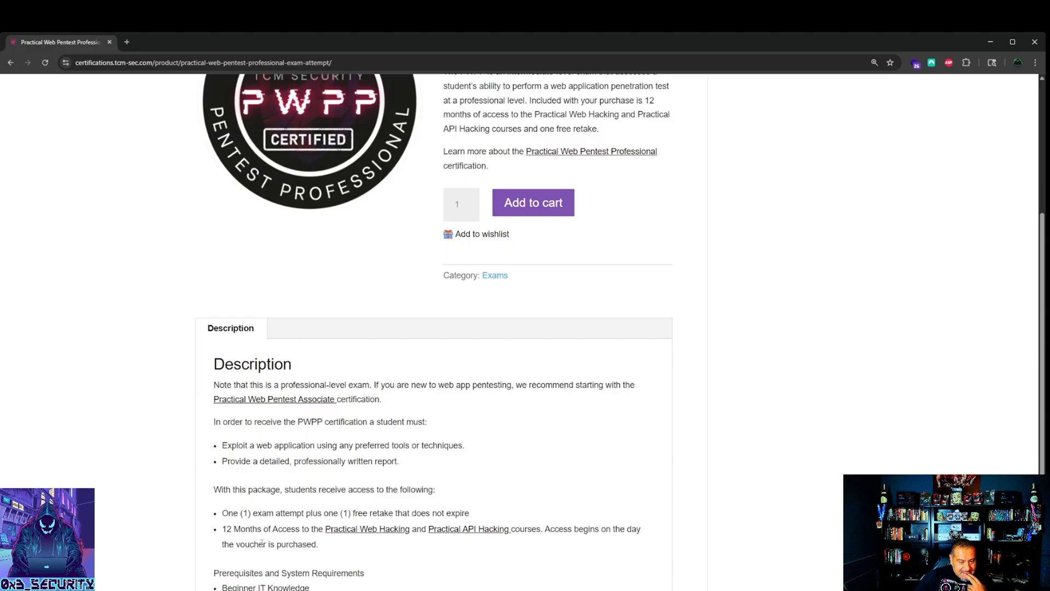
{"action": "mouse_move", "coordinate": [628, 542]}
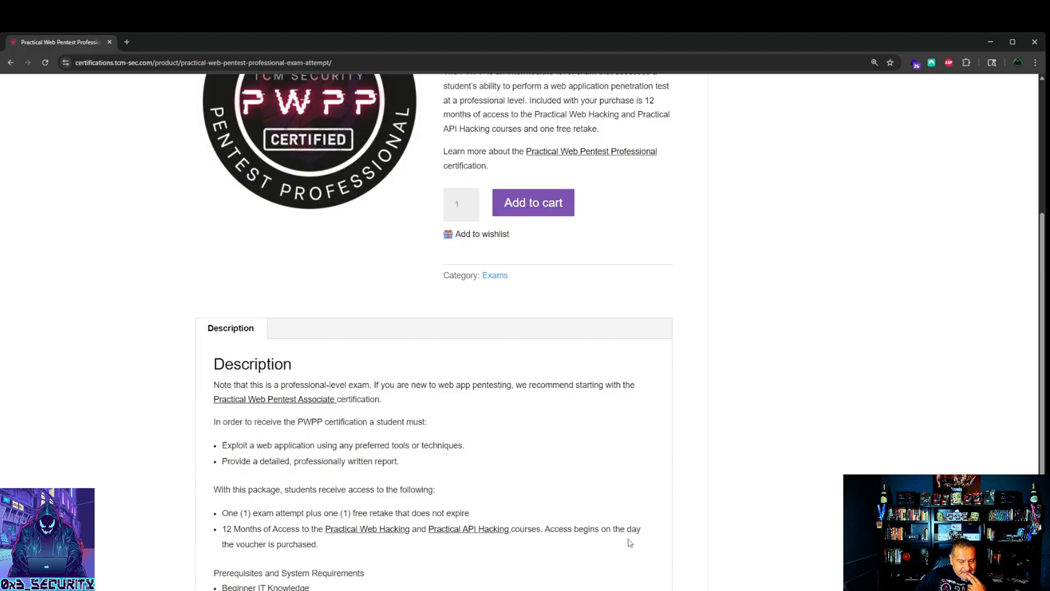
{"action": "mouse_move", "coordinate": [600, 471]}
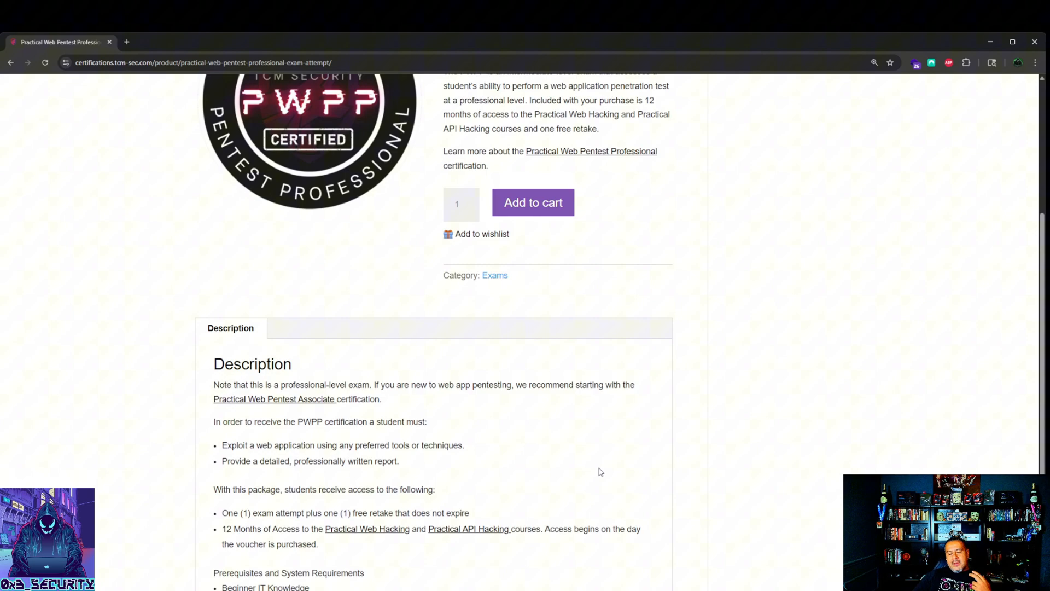
{"action": "mouse_move", "coordinate": [568, 540]}
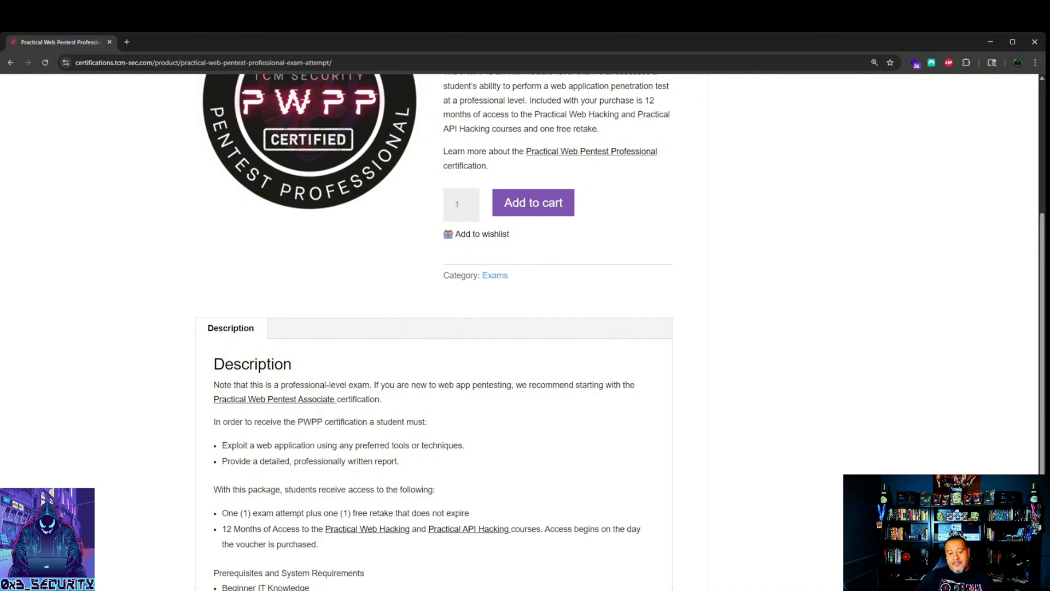
{"action": "mouse_move", "coordinate": [596, 510]}
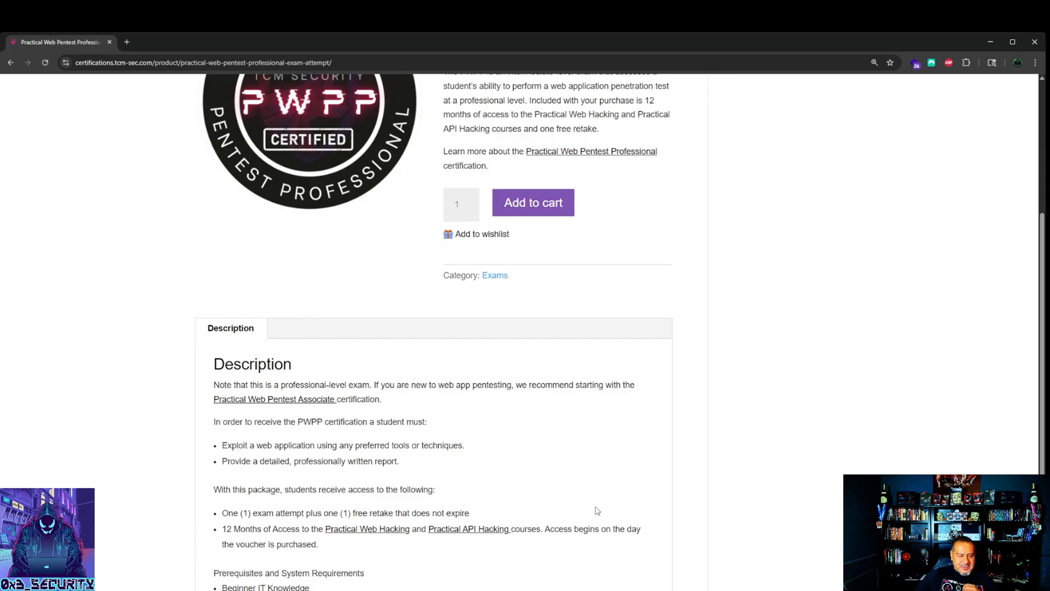
{"action": "mouse_move", "coordinate": [610, 514]}
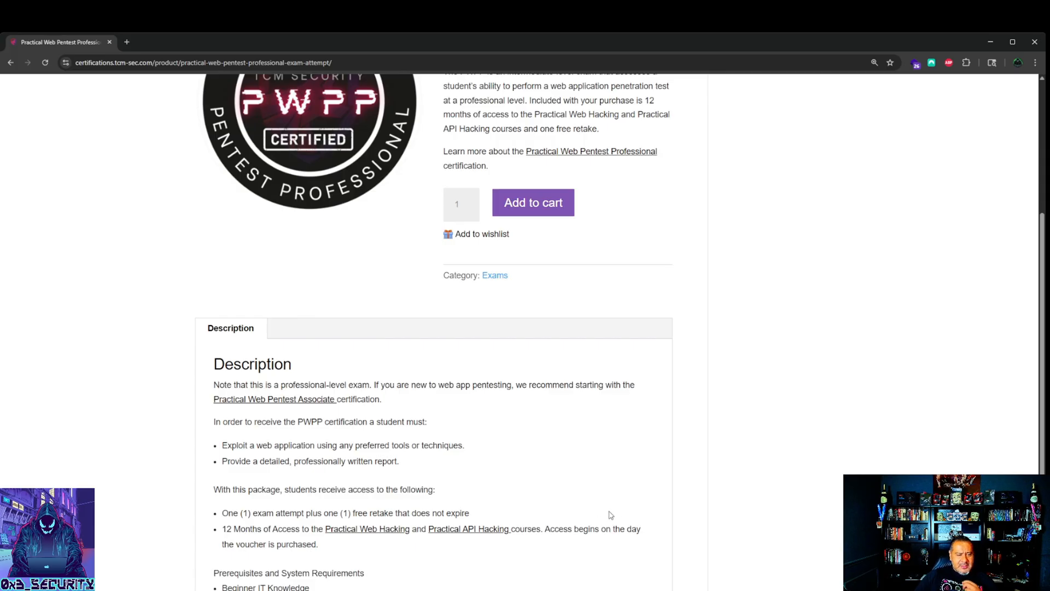
{"action": "scroll", "scroll_direction": "down", "scroll_amount": 3}
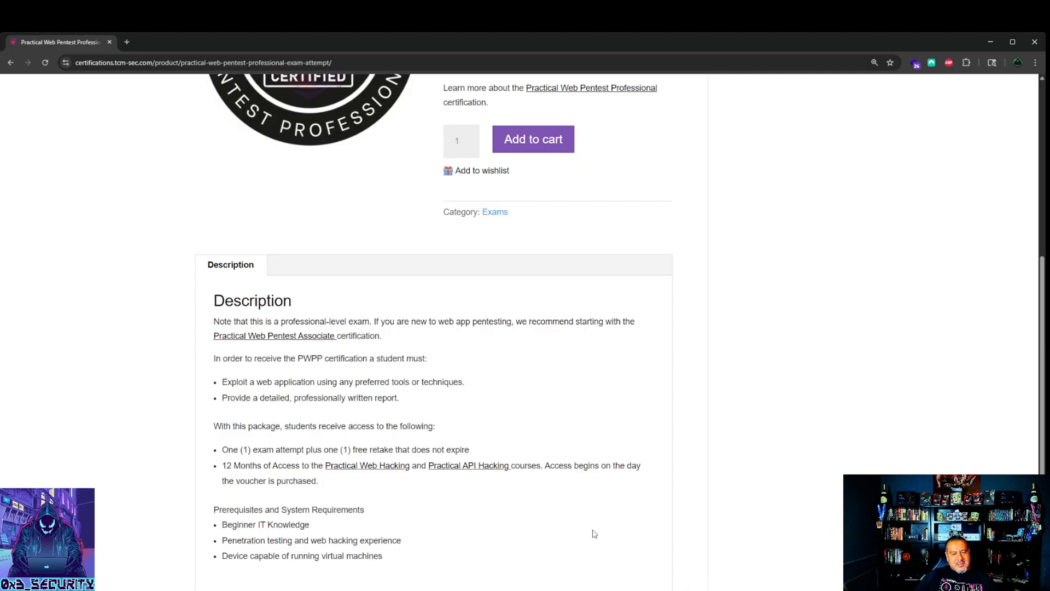
{"action": "scroll", "scroll_direction": "up", "scroll_amount": 3}
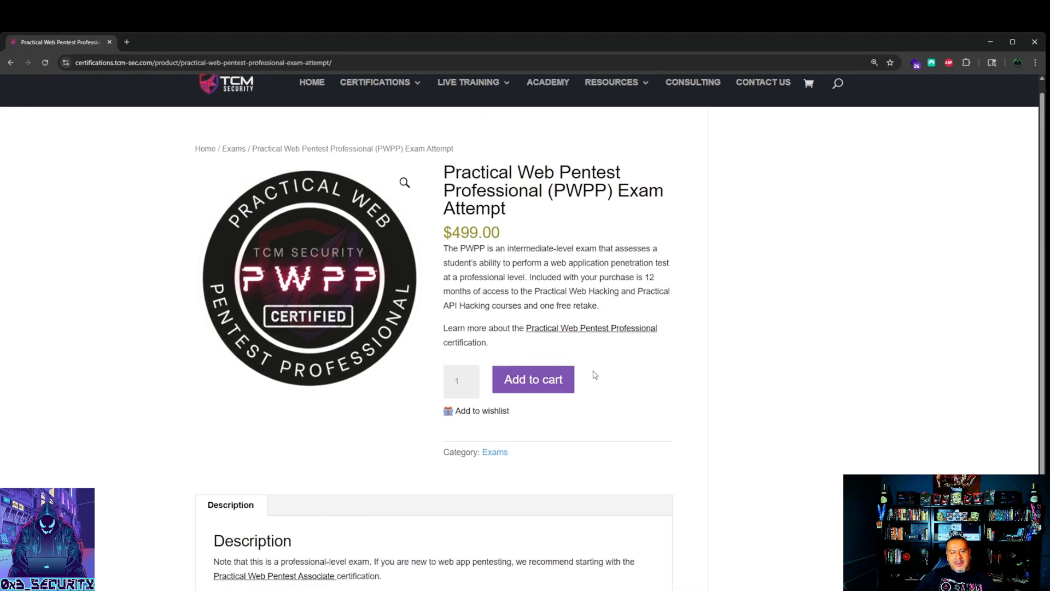
{"action": "mouse_move", "coordinate": [492, 288]}
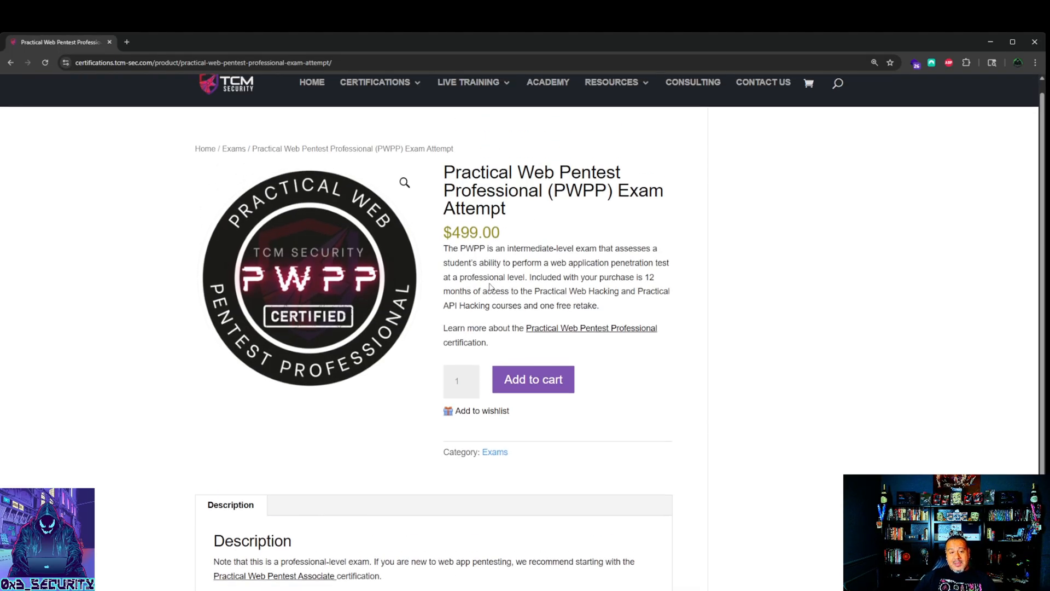
{"action": "mouse_move", "coordinate": [814, 355]}
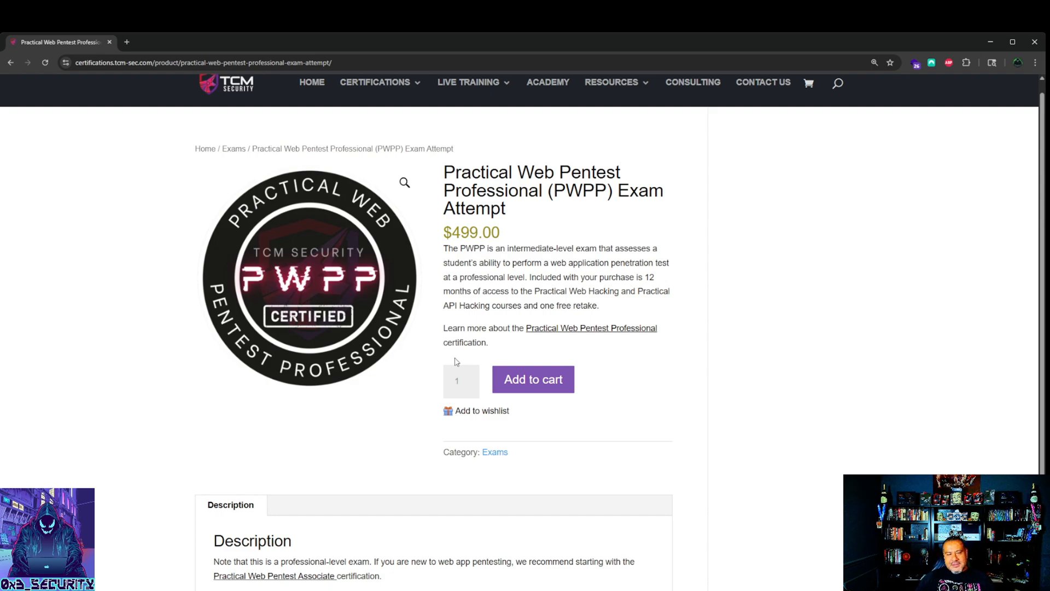
{"action": "left_click", "coordinate": [310, 277]}
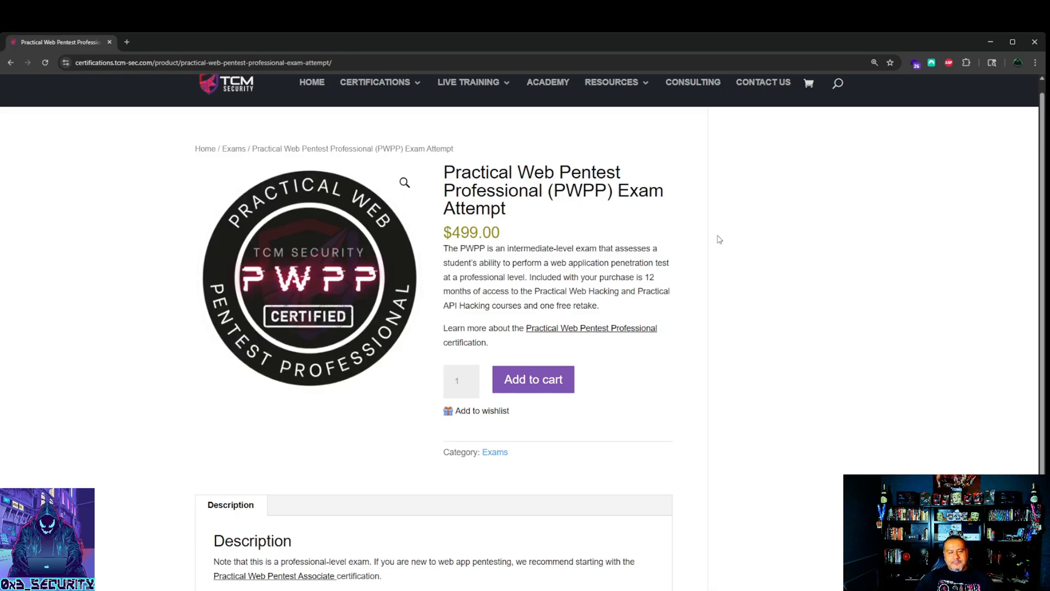
{"action": "mouse_move", "coordinate": [676, 537]}
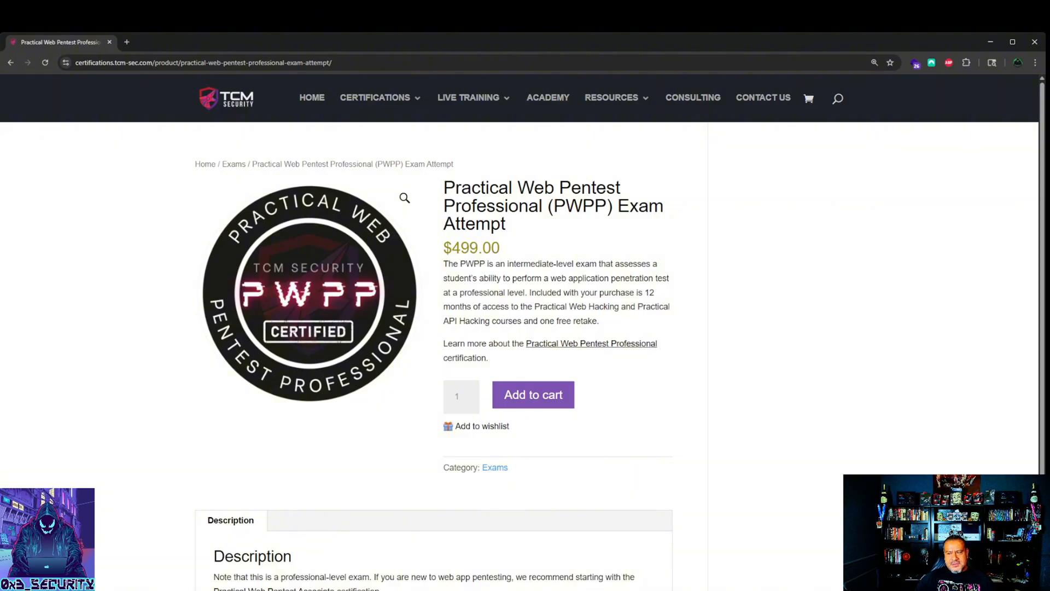
{"action": "mouse_move", "coordinate": [655, 58]}
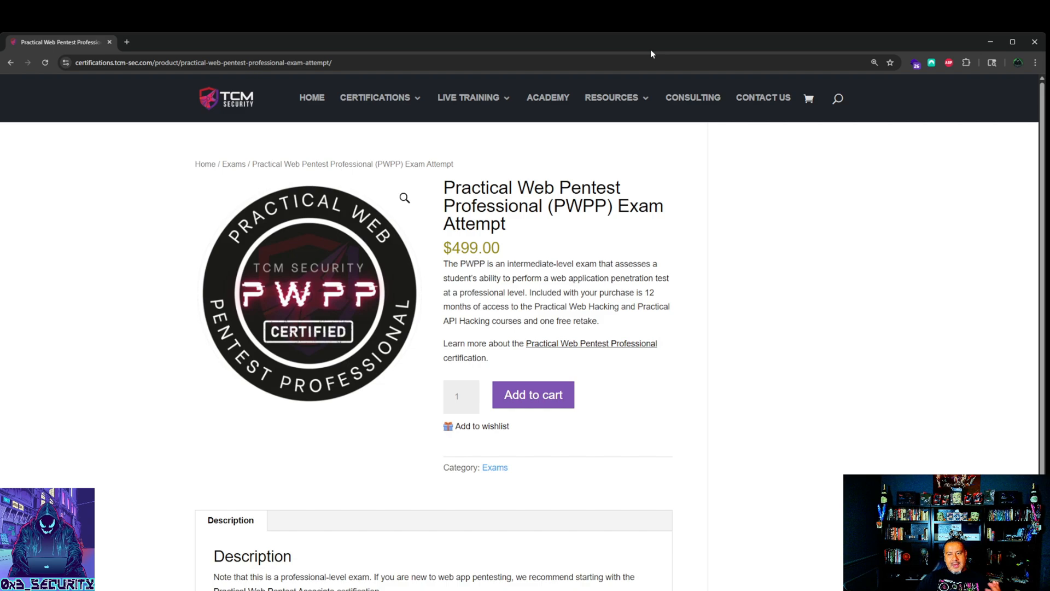
{"action": "mouse_move", "coordinate": [683, 93]}
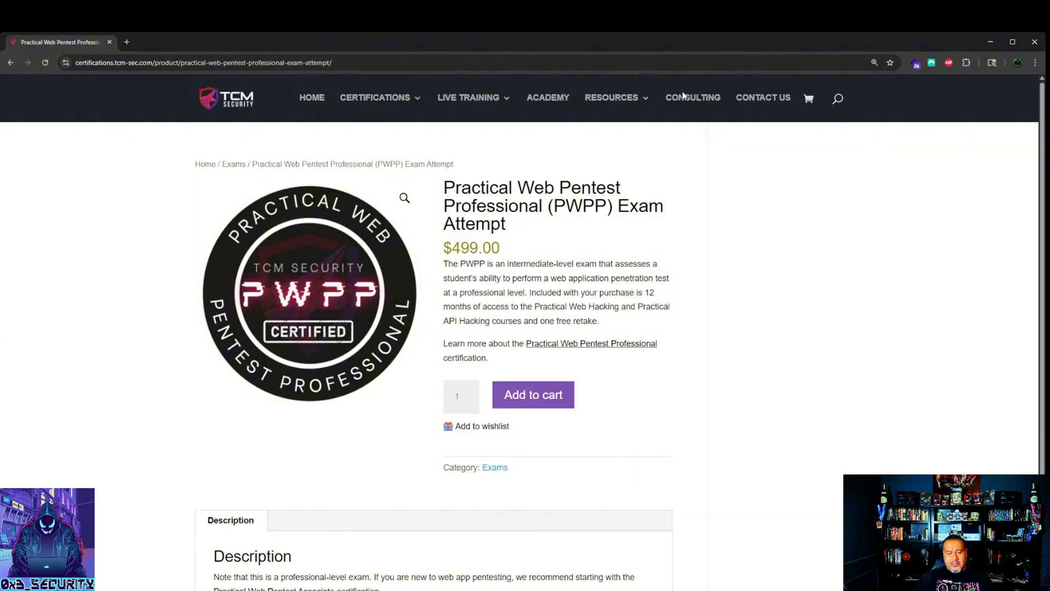
{"action": "mouse_move", "coordinate": [456, 204]}
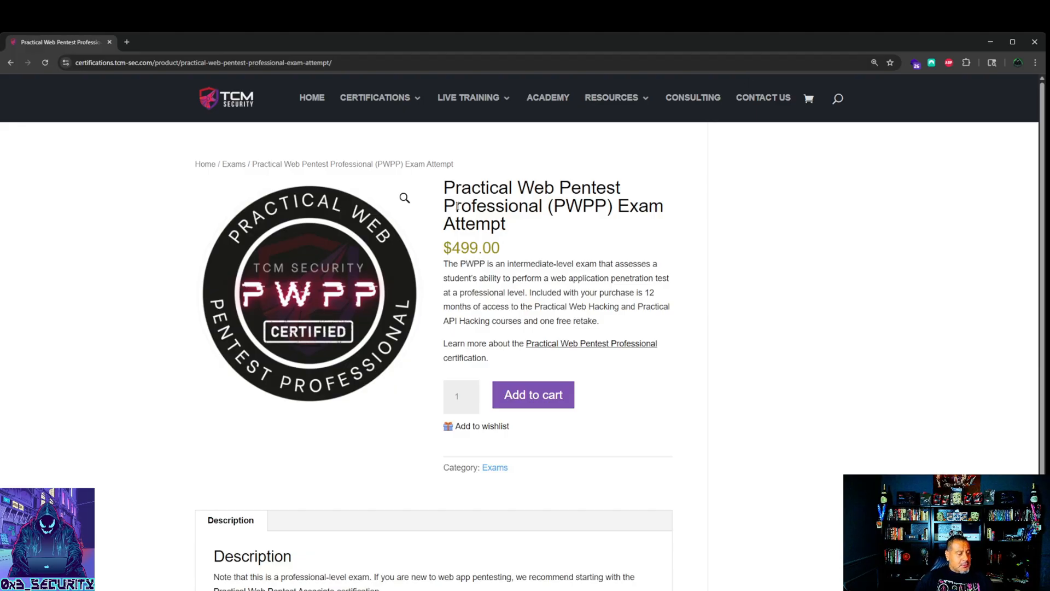
{"action": "mouse_move", "coordinate": [716, 192]}
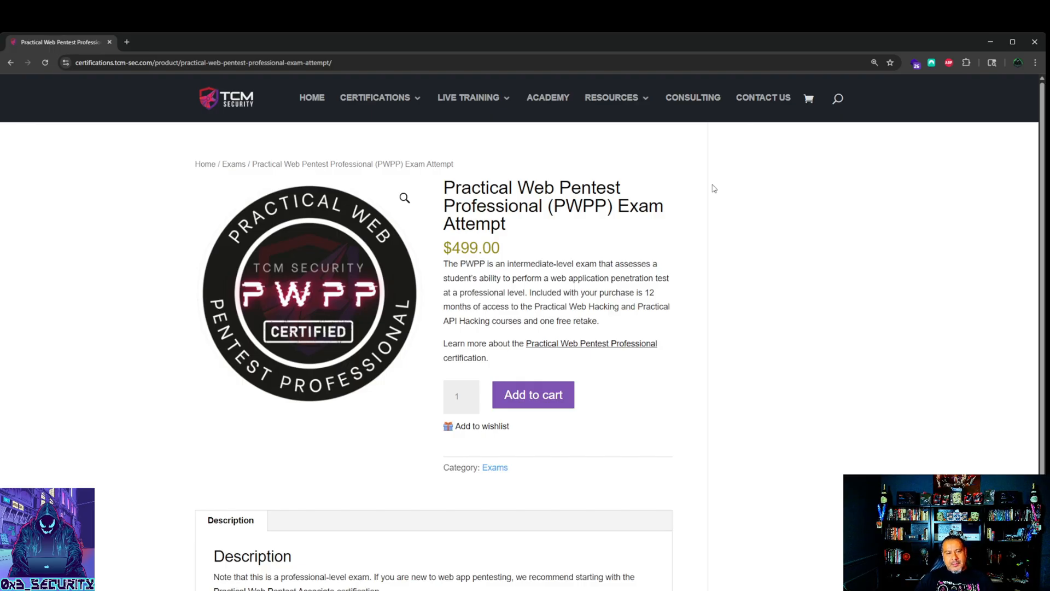
{"action": "mouse_move", "coordinate": [683, 229]}
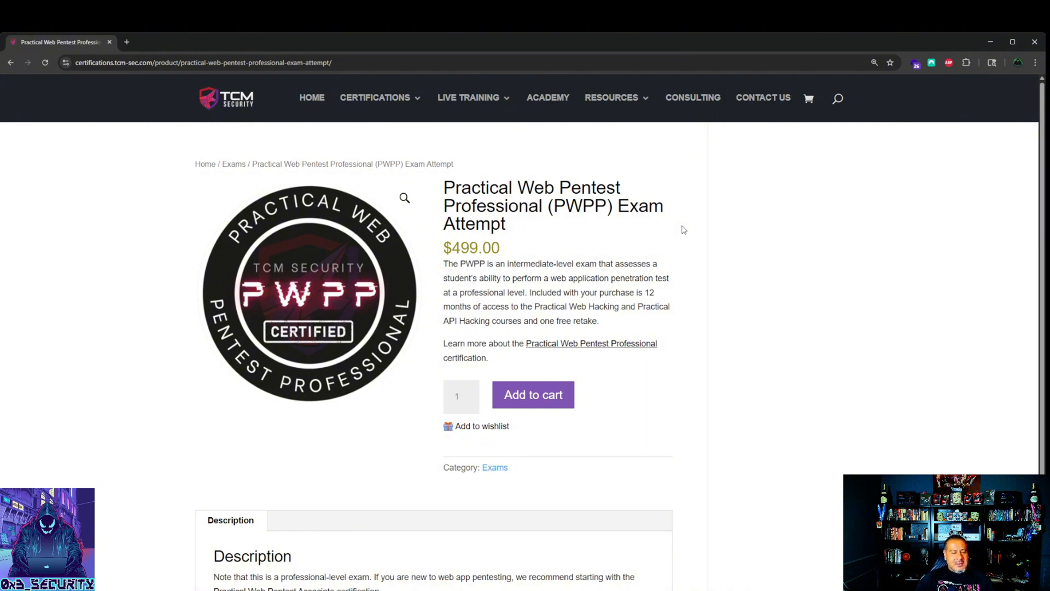
{"action": "mouse_move", "coordinate": [735, 212]}
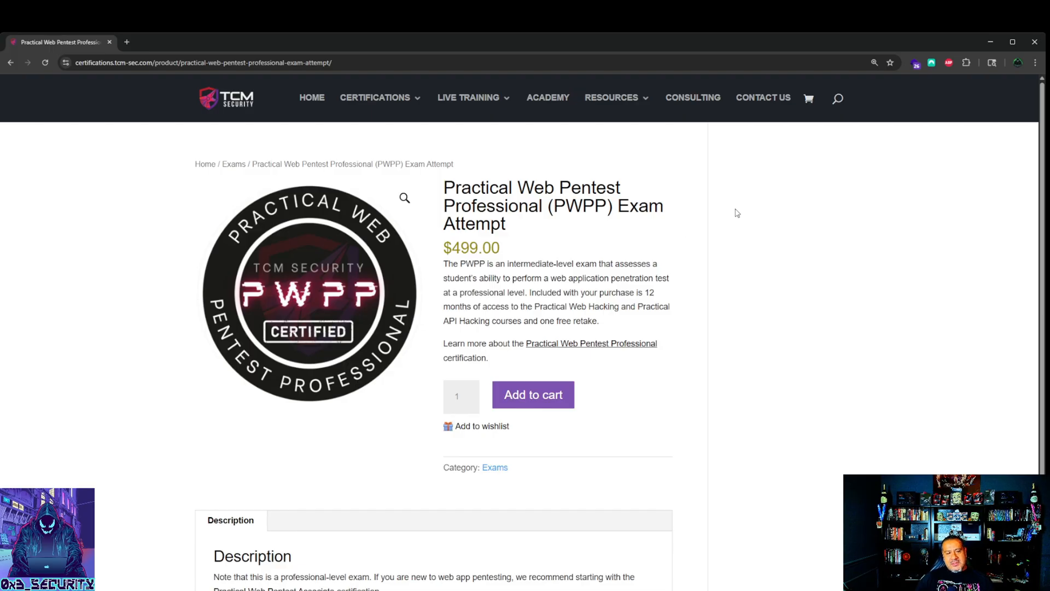
{"action": "mouse_move", "coordinate": [808, 351]}
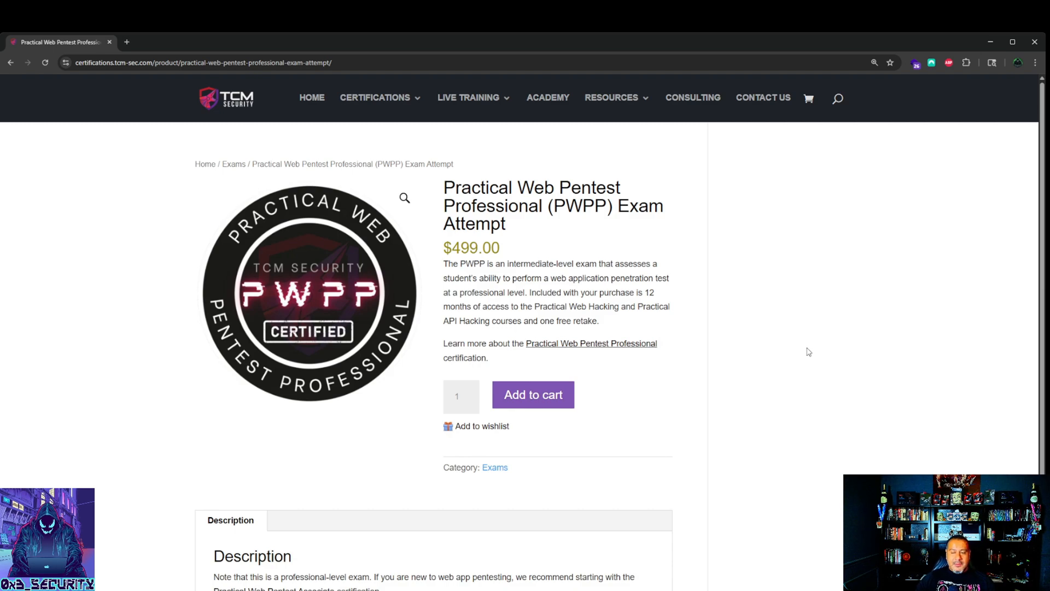
{"action": "mouse_move", "coordinate": [722, 329]}
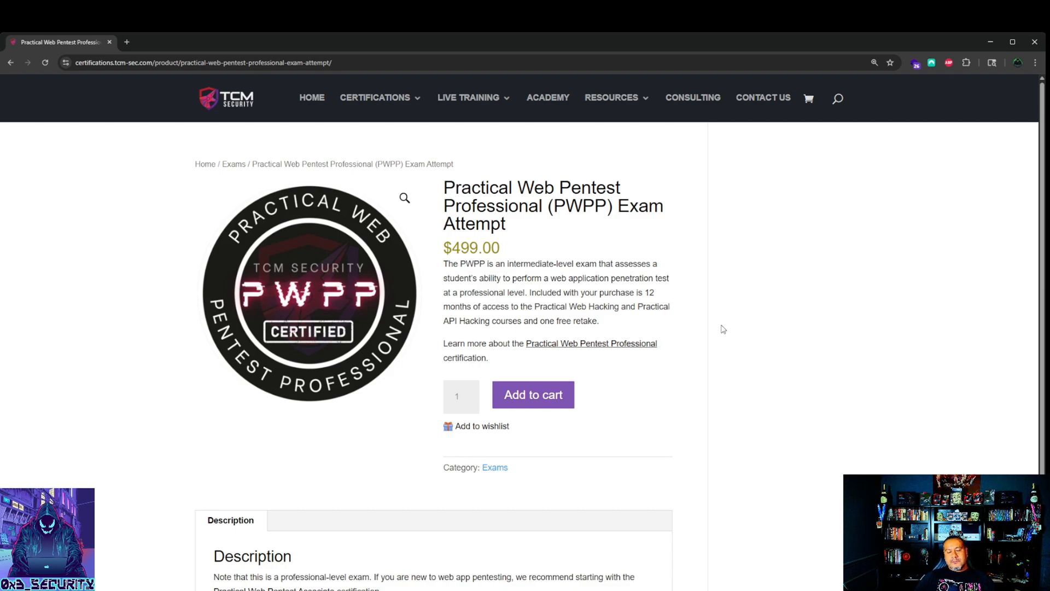
{"action": "left_click", "coordinate": [404, 198]}
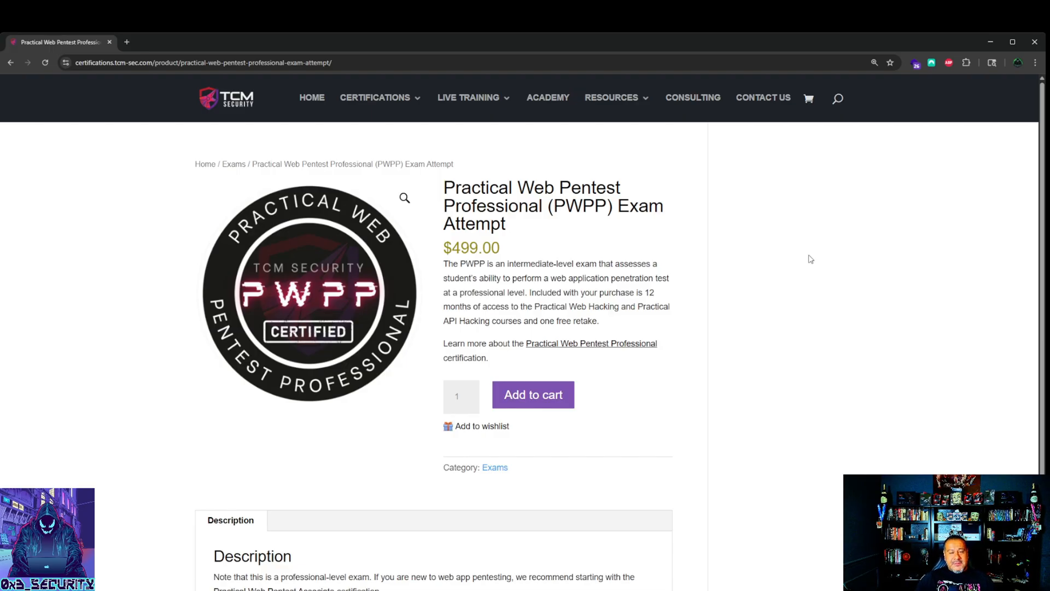
{"action": "mouse_move", "coordinate": [893, 241]}
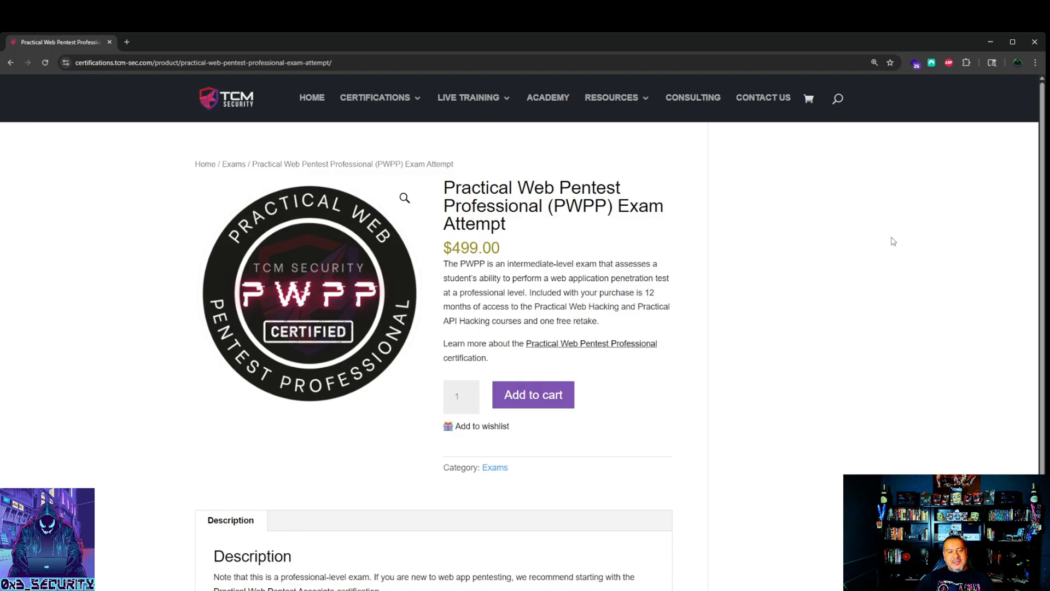
{"action": "mouse_move", "coordinate": [784, 289]}
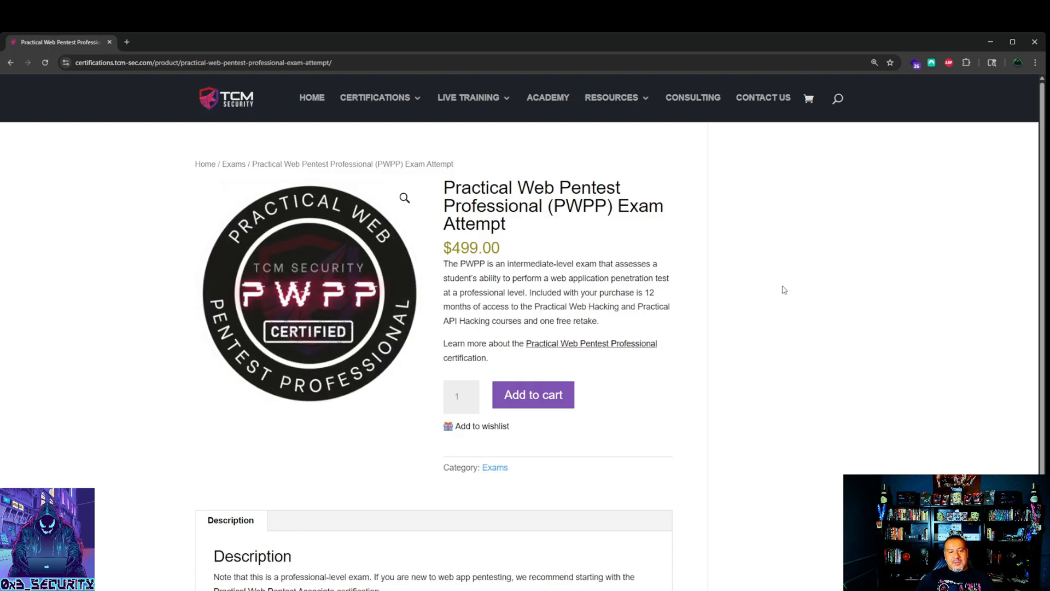
{"action": "mouse_move", "coordinate": [785, 239]}
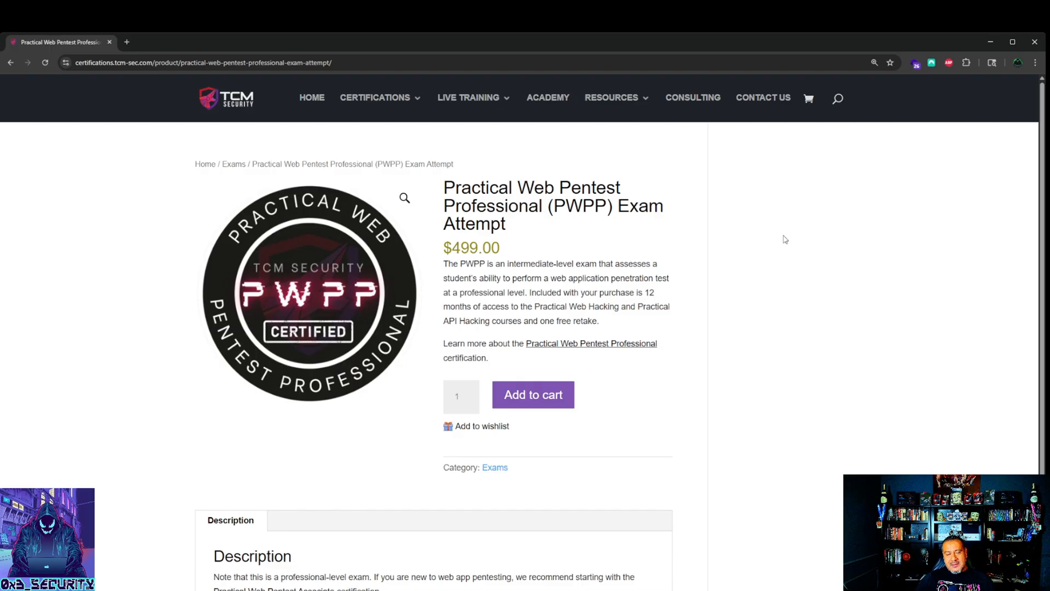
{"action": "mouse_move", "coordinate": [593, 251]}
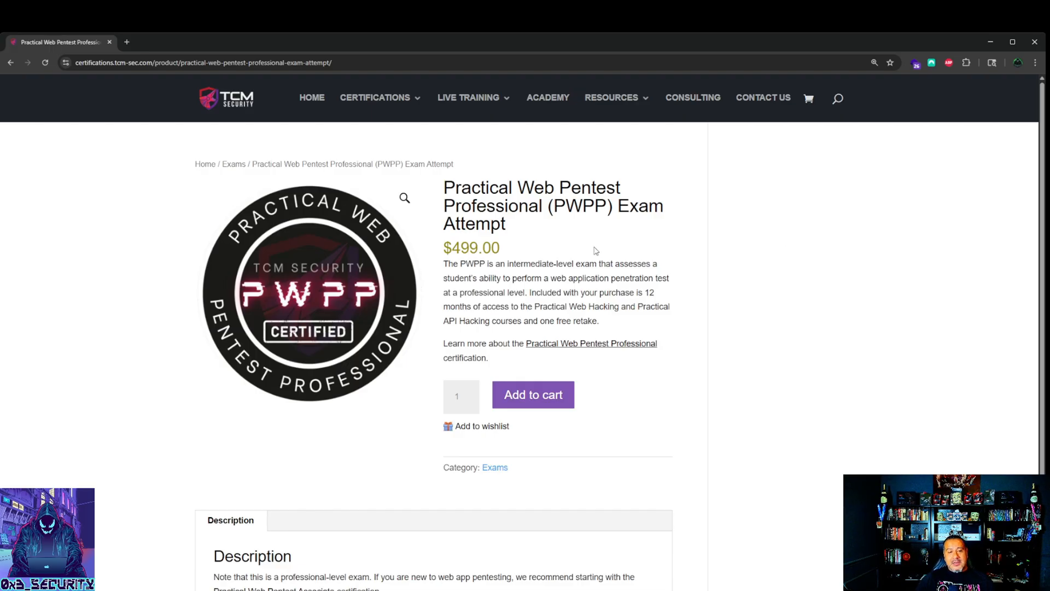
{"action": "mouse_move", "coordinate": [721, 245]}
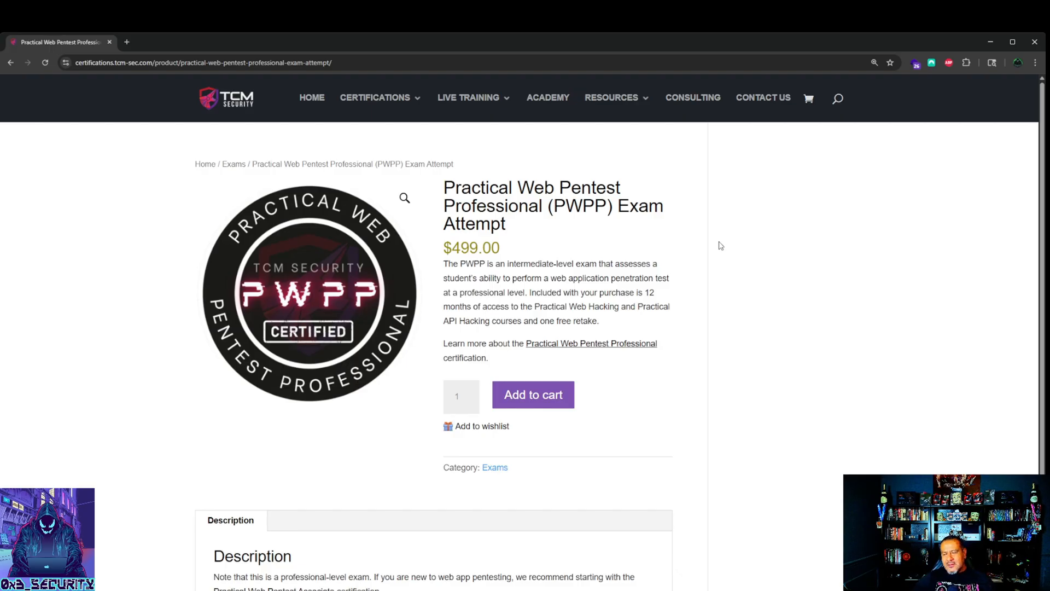
{"action": "mouse_move", "coordinate": [844, 209]}
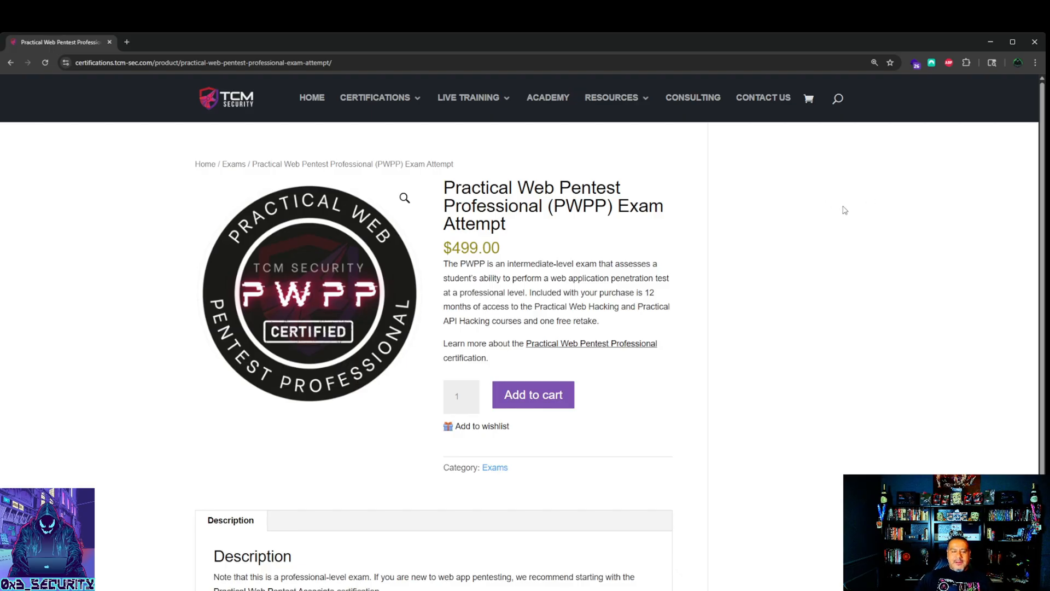
{"action": "mouse_move", "coordinate": [725, 184]}
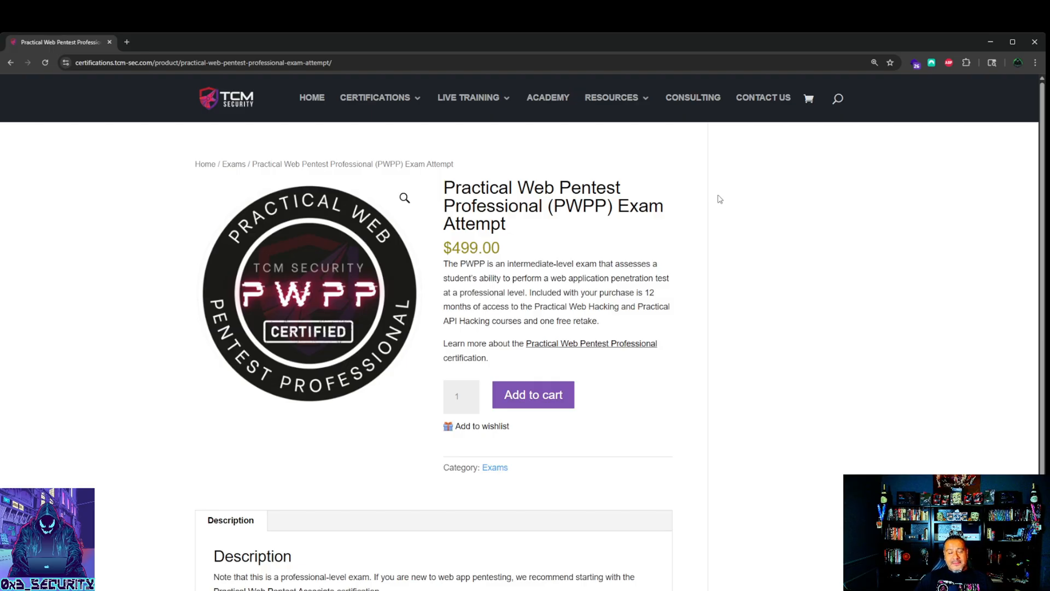
{"action": "mouse_move", "coordinate": [690, 206]}
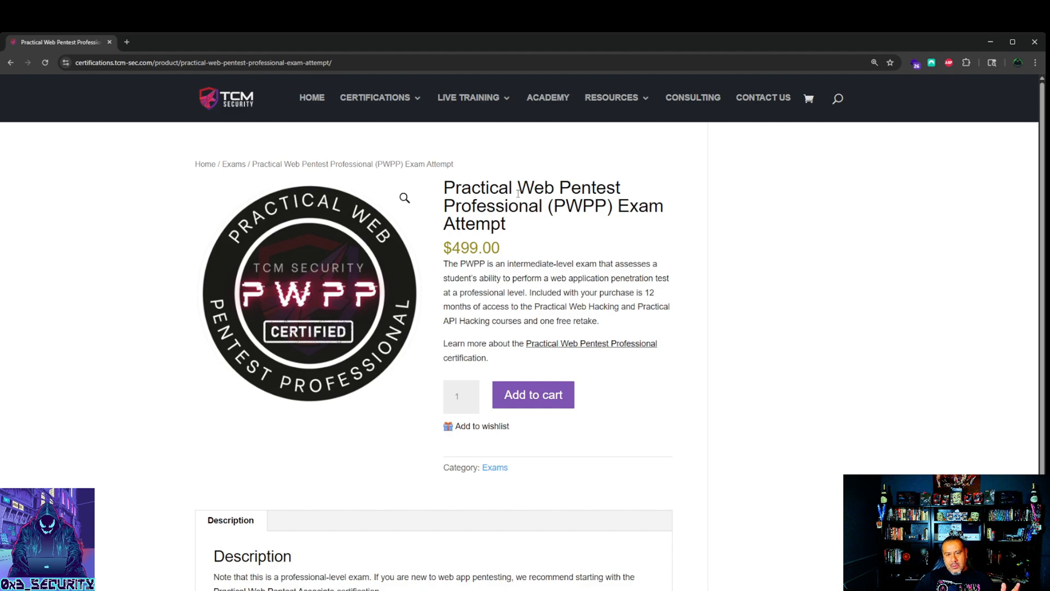
{"action": "mouse_move", "coordinate": [549, 157]}
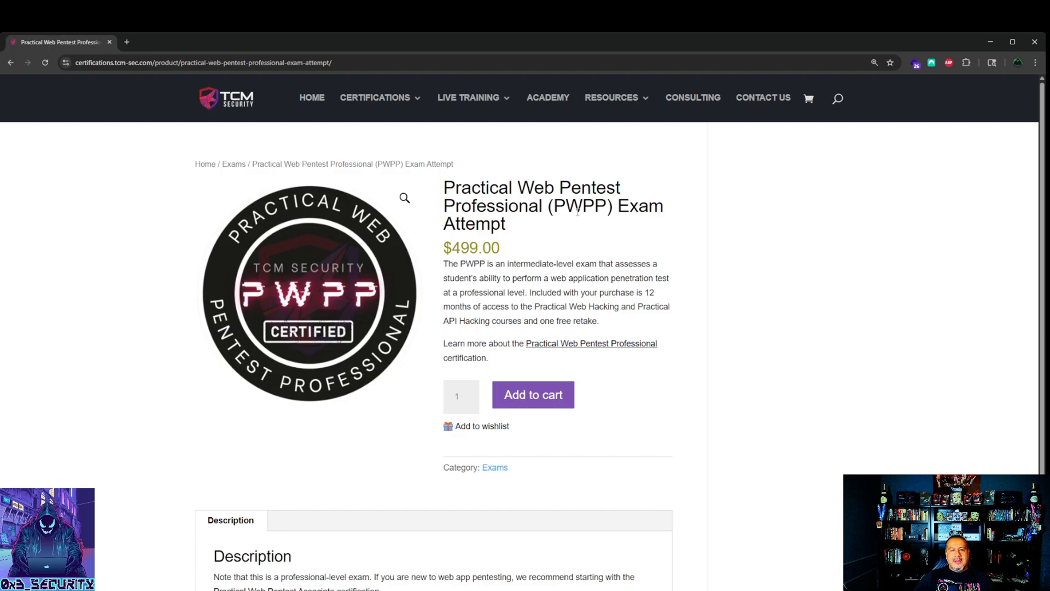
{"action": "mouse_move", "coordinate": [884, 122]}
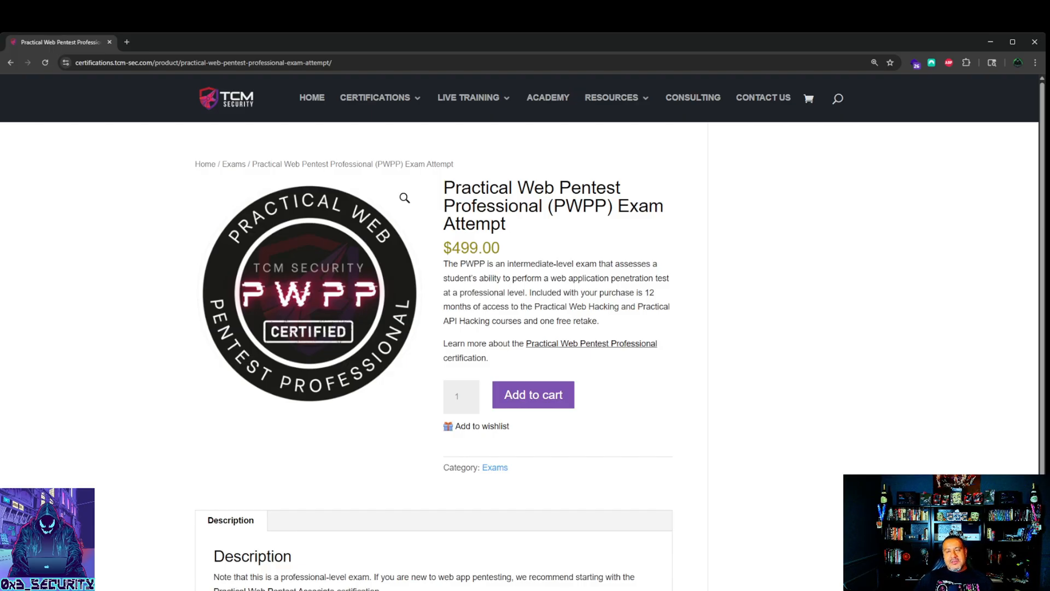
{"action": "mouse_move", "coordinate": [956, 158]}
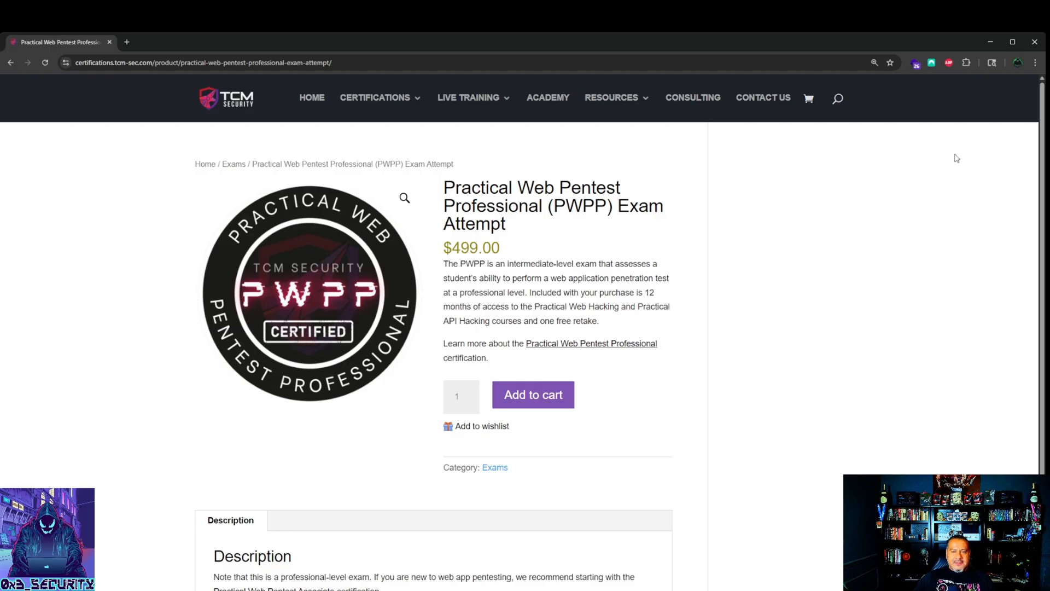
{"action": "mouse_move", "coordinate": [959, 150]}
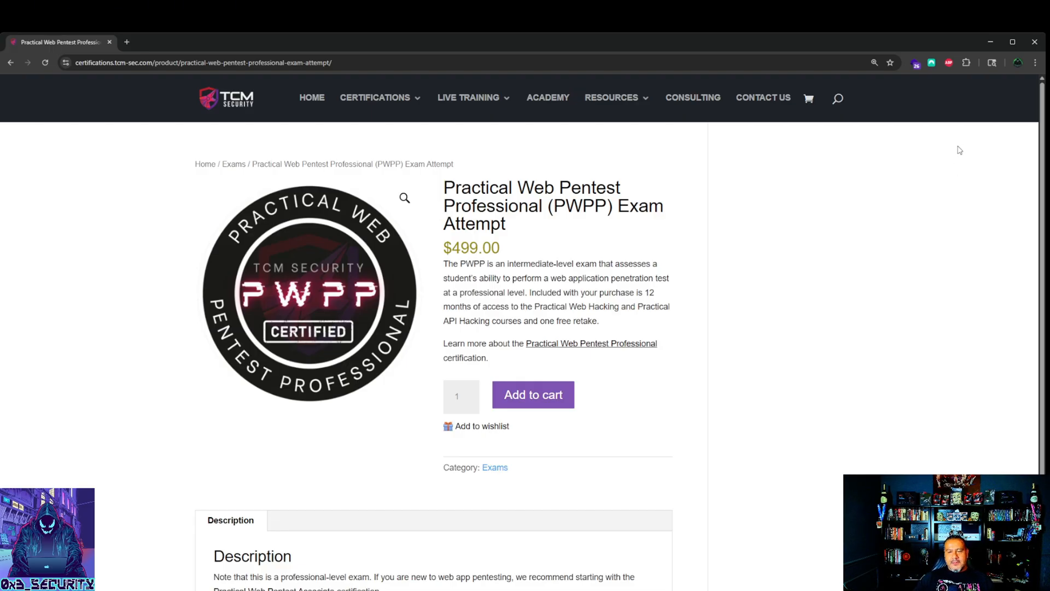